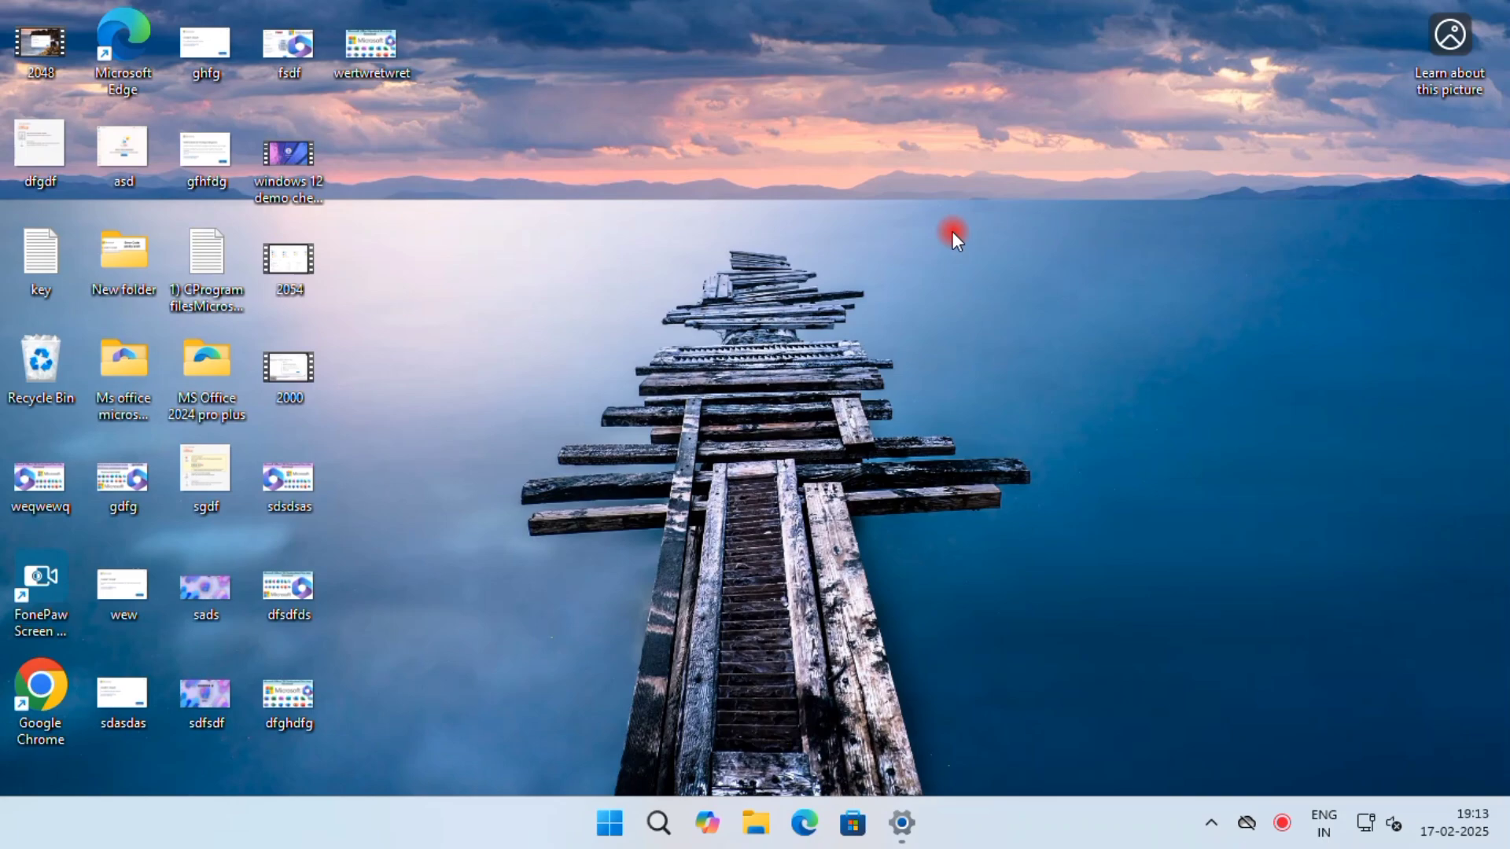
pyautogui.moveTo(1131, 378)
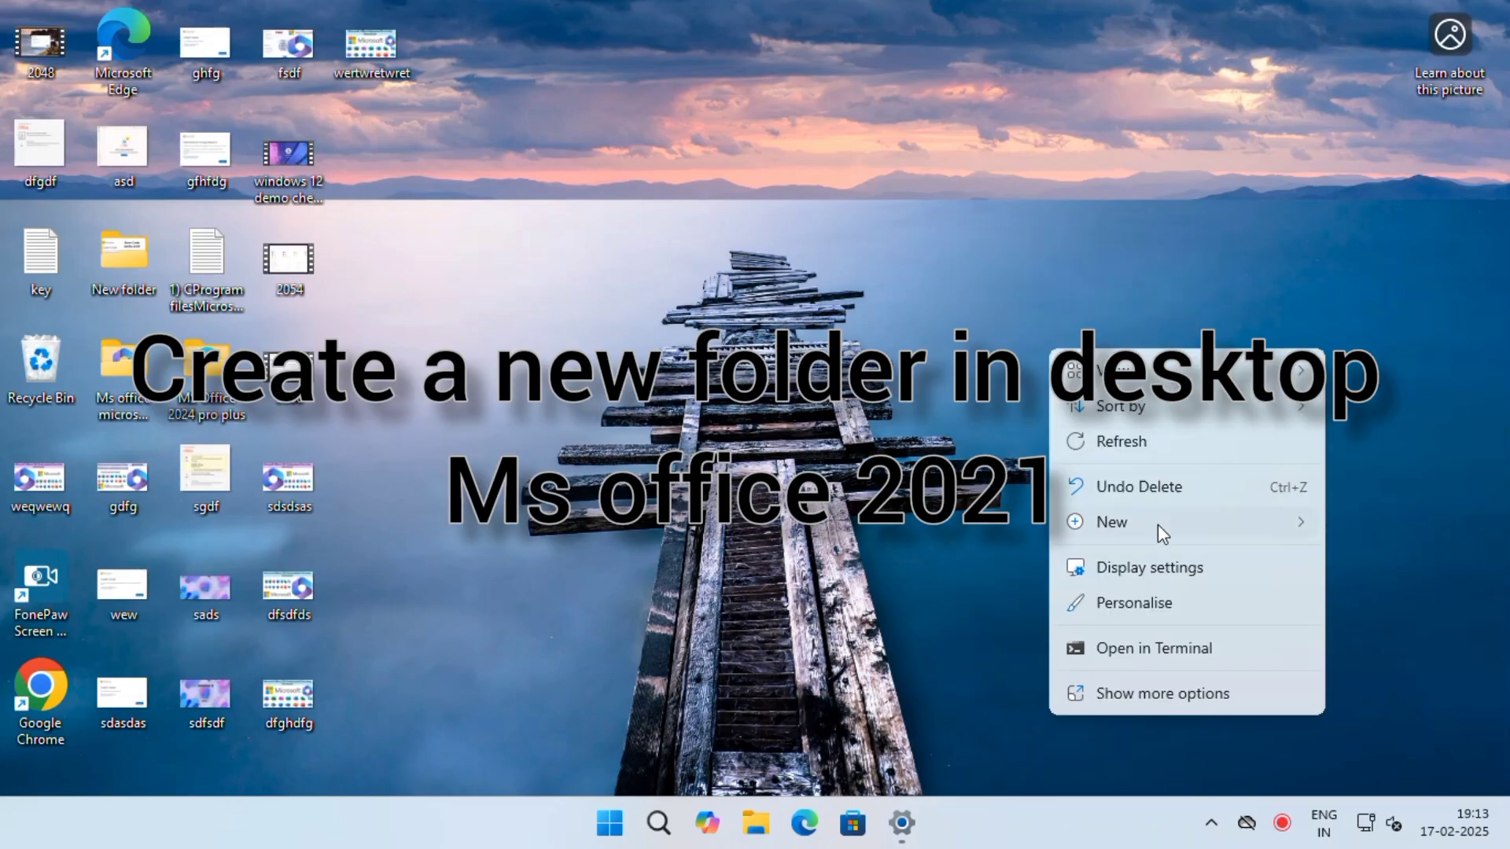
# - Create a new desktop folder and name it 'MS OFFICE 2021'
pyautogui.click(1112, 522)
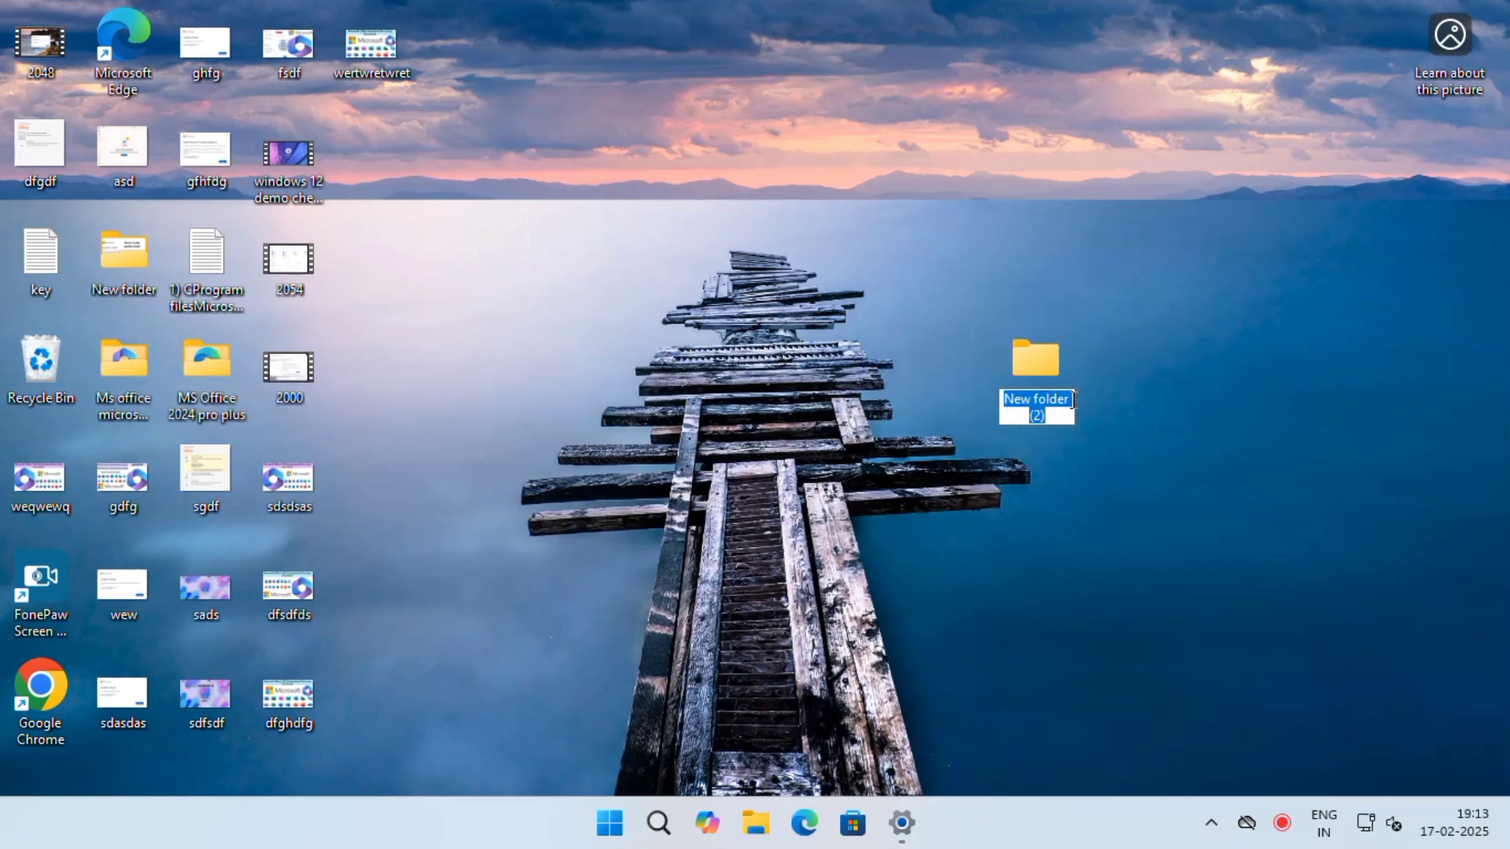
pyautogui.write('MS OFFICE 2021')
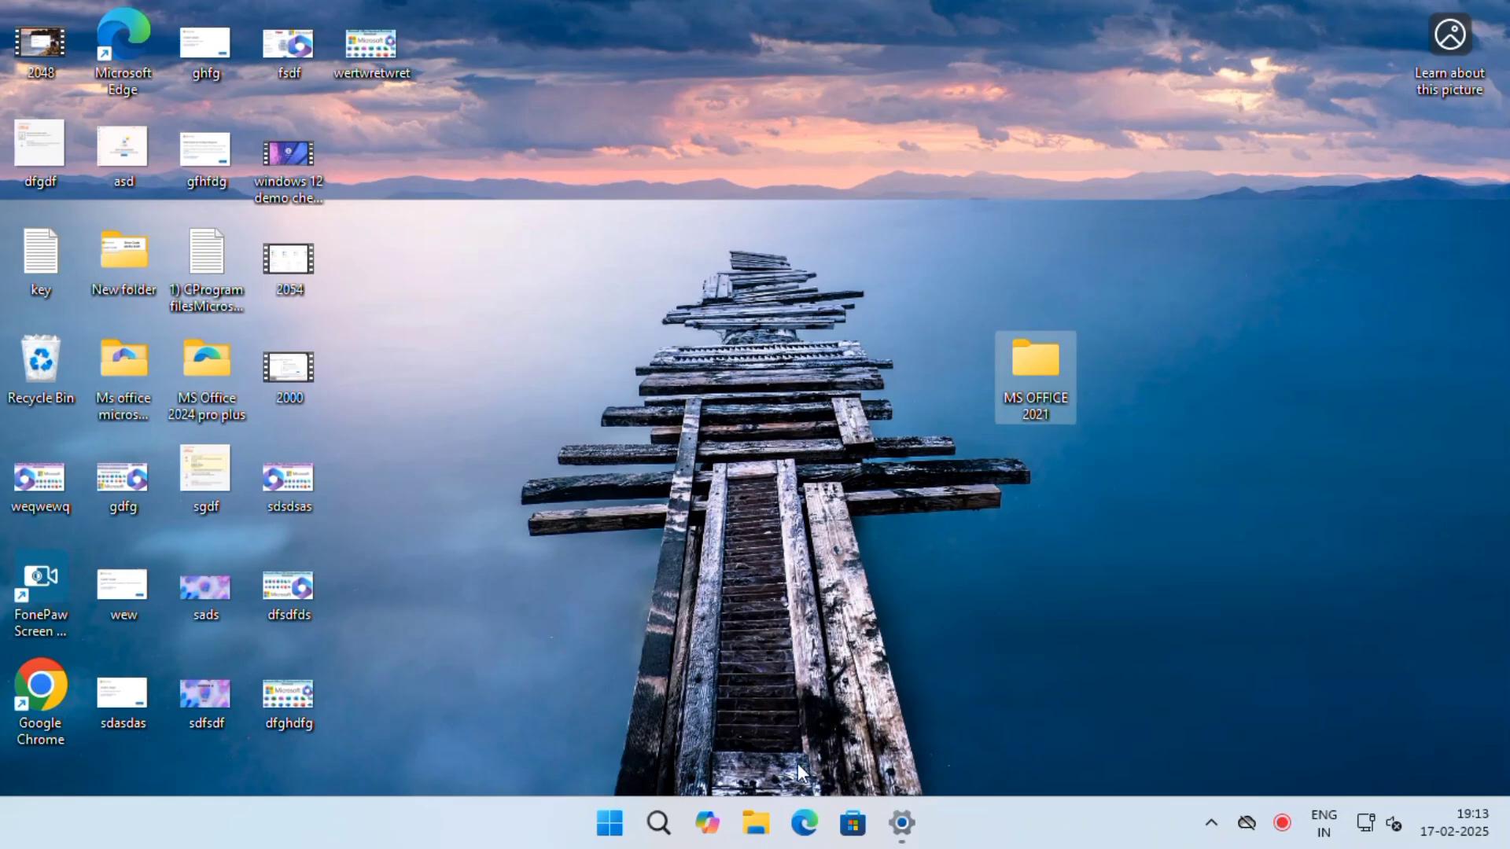
# - Search Bing for 'microsoft deployment tool' and download officedeploymenttool.exe from Microsoft's Download Center
pyautogui.click(803, 823)
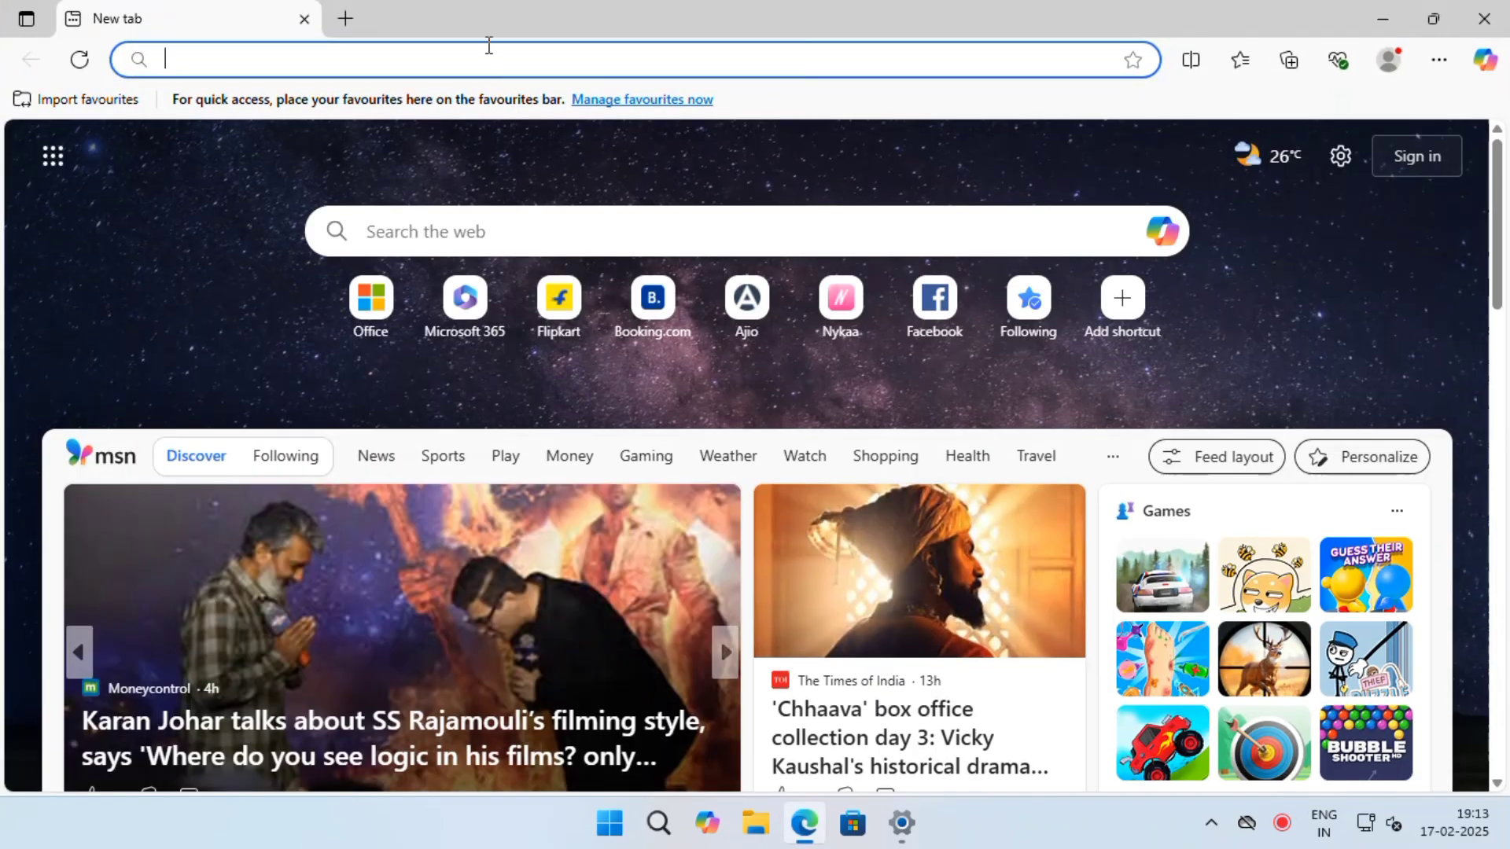
pyautogui.write('microsoft')
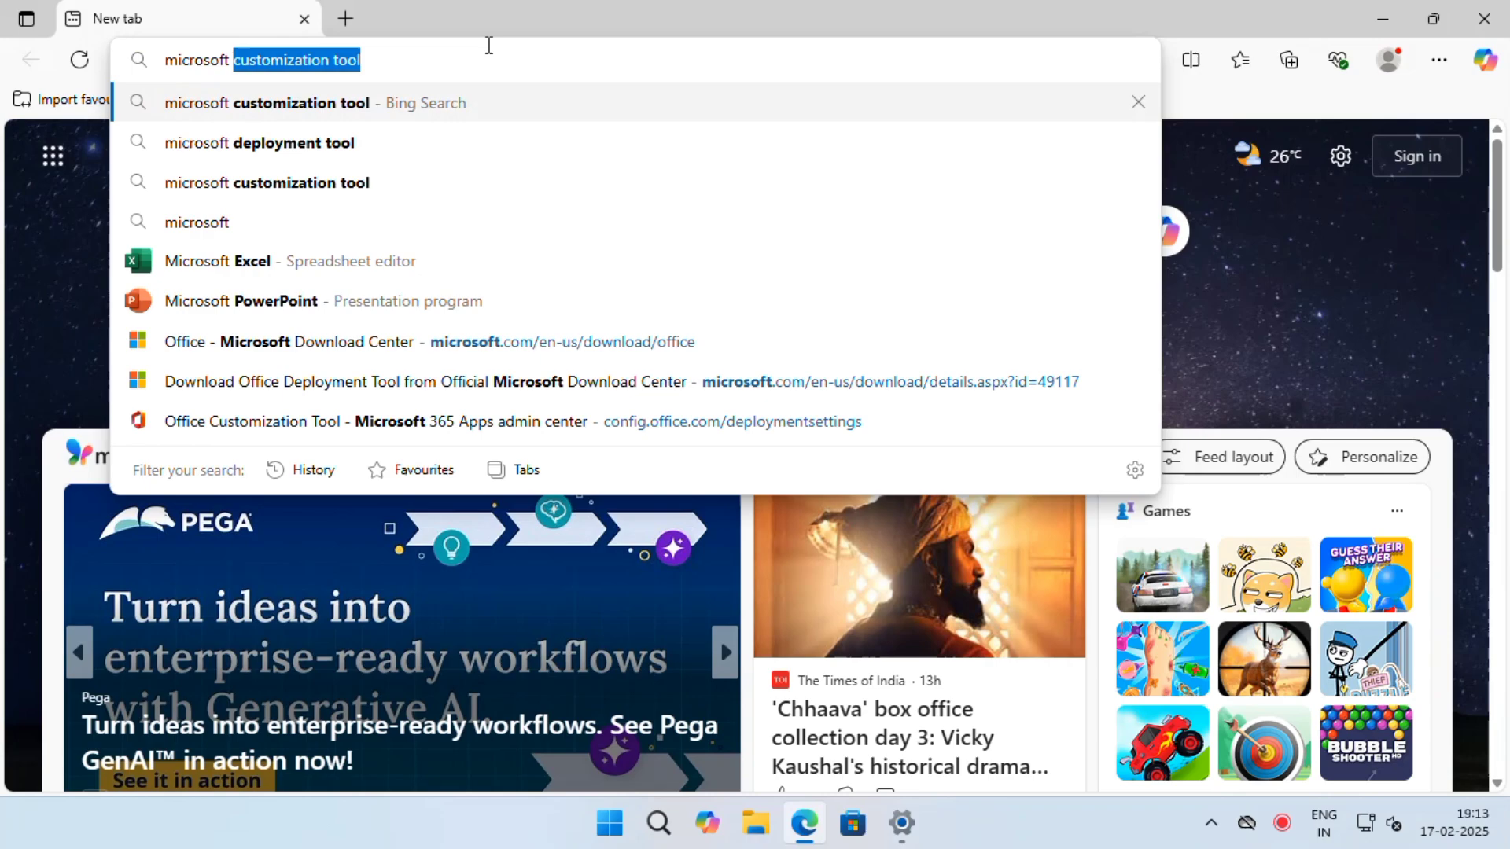
pyautogui.click(259, 143)
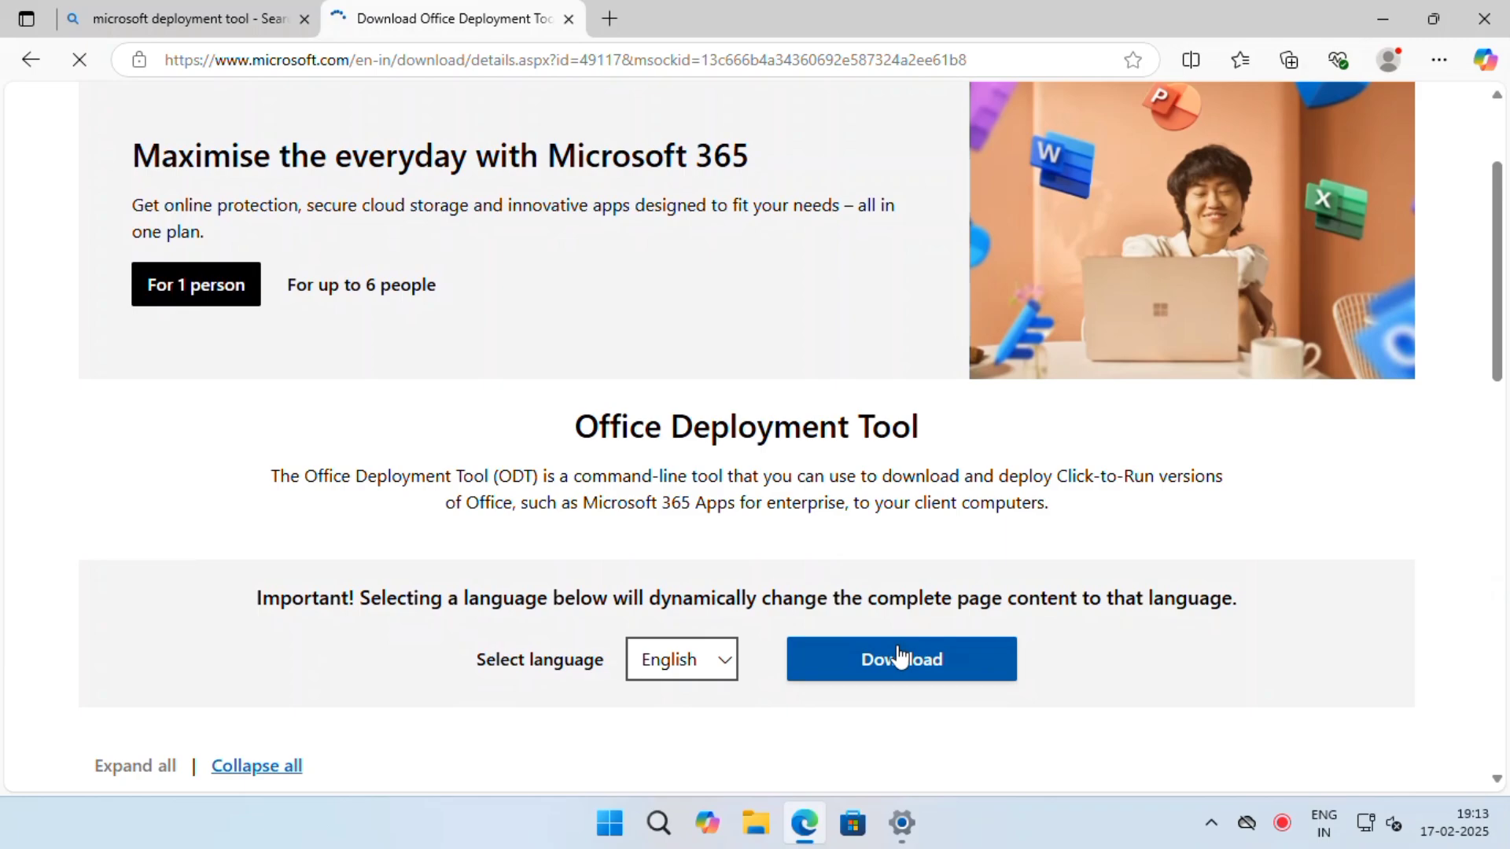
pyautogui.click(900, 659)
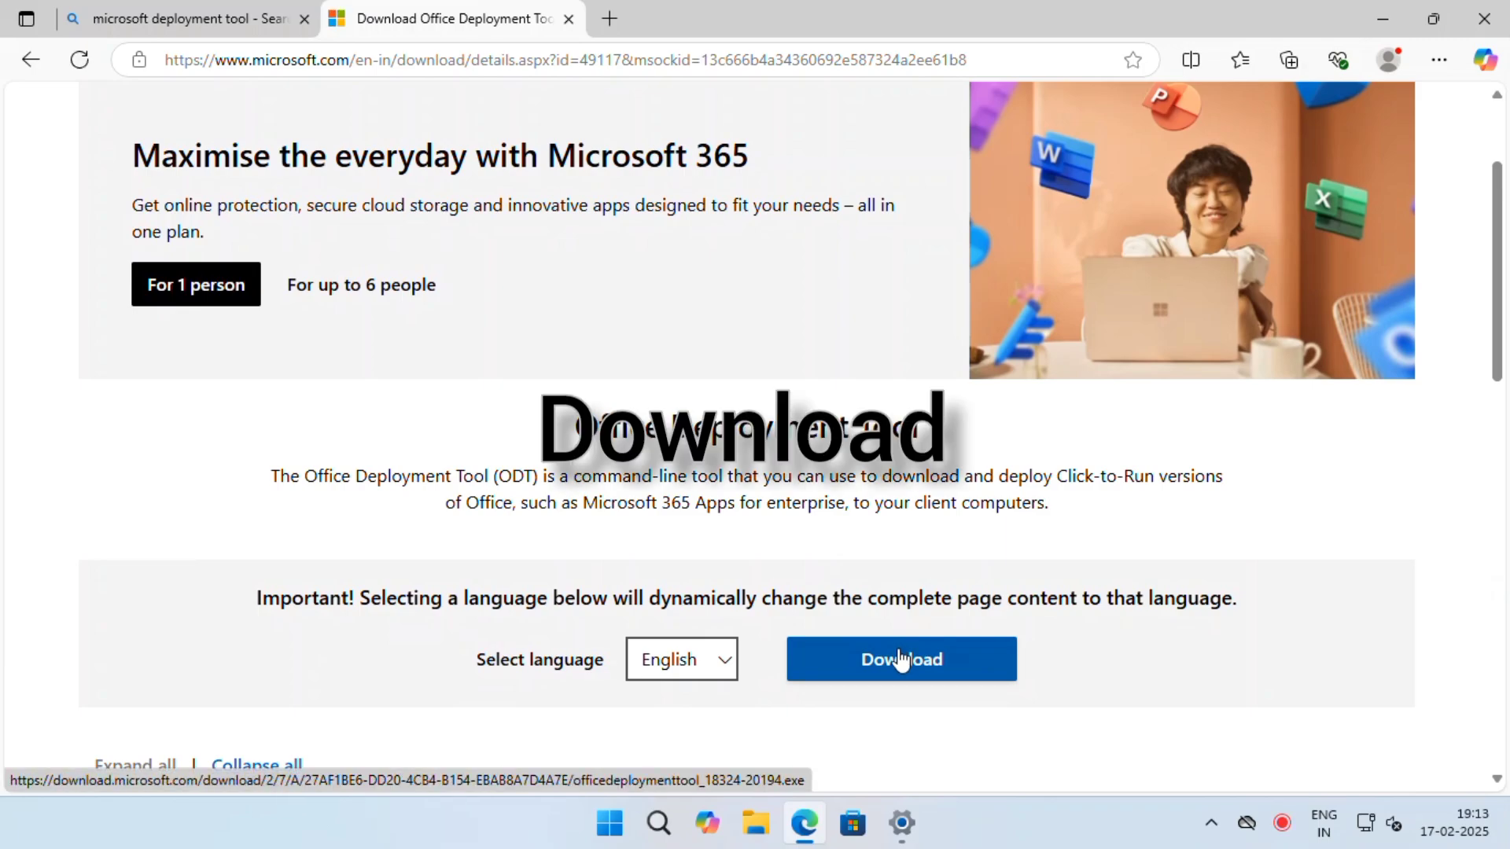
pyautogui.click(900, 660)
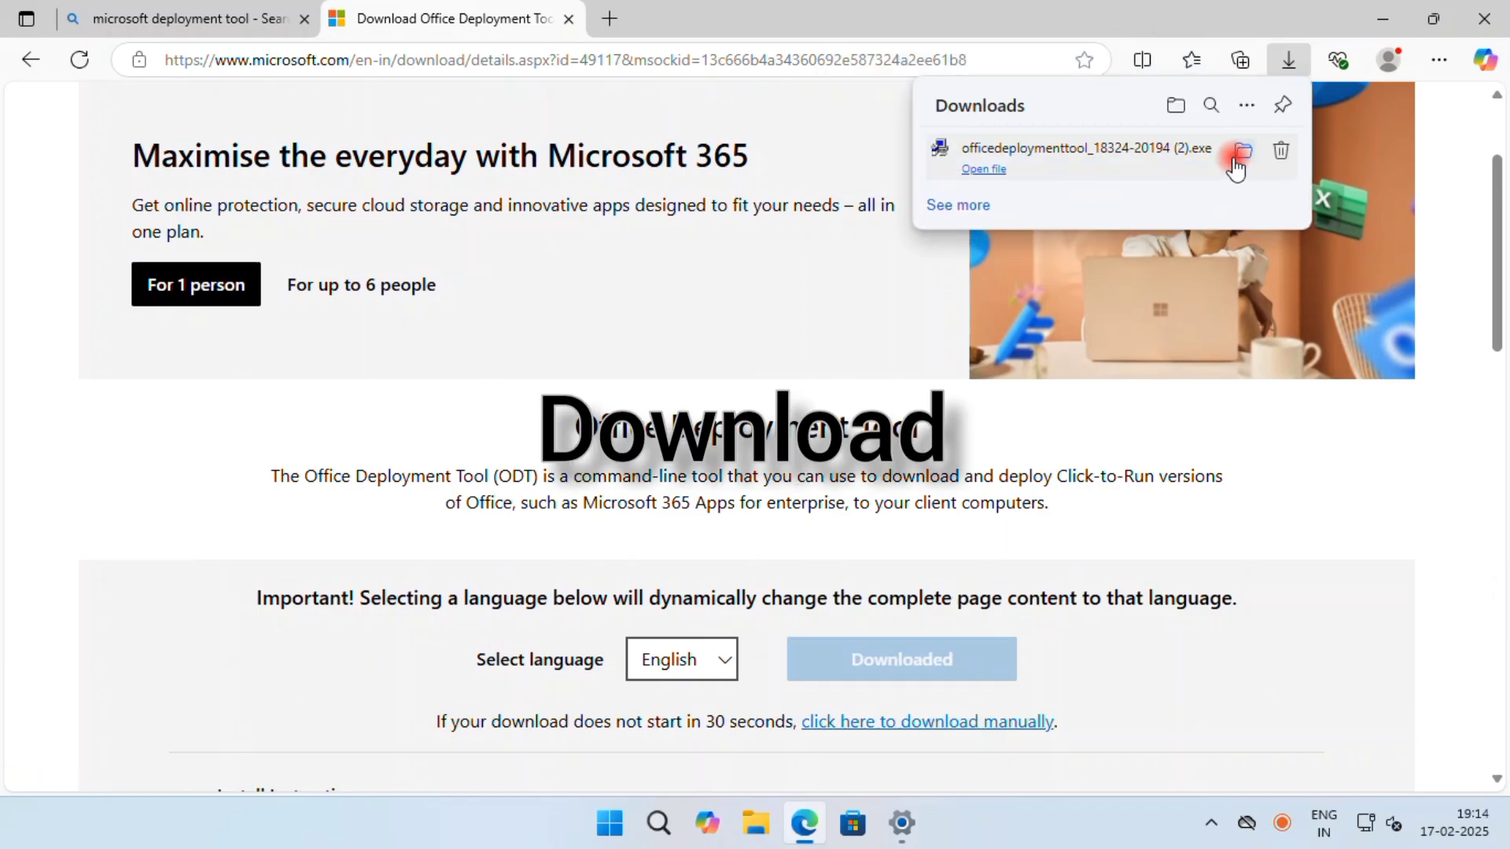
# - Run the downloaded tool, accept its license, and extract files into Desktop\MS OFFICE 2021
pyautogui.click(1240, 150)
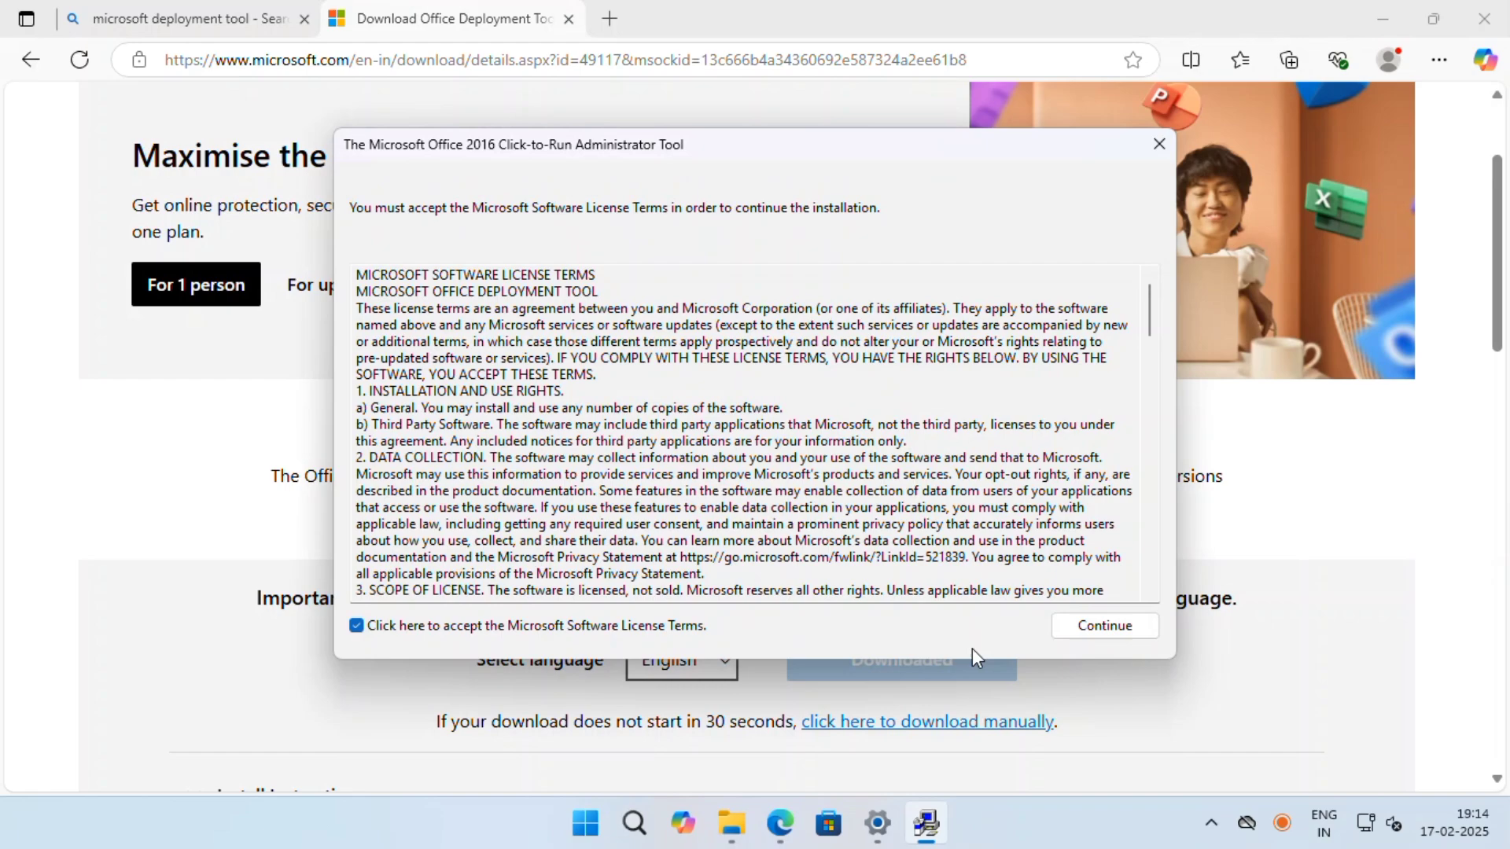
pyautogui.click(1102, 625)
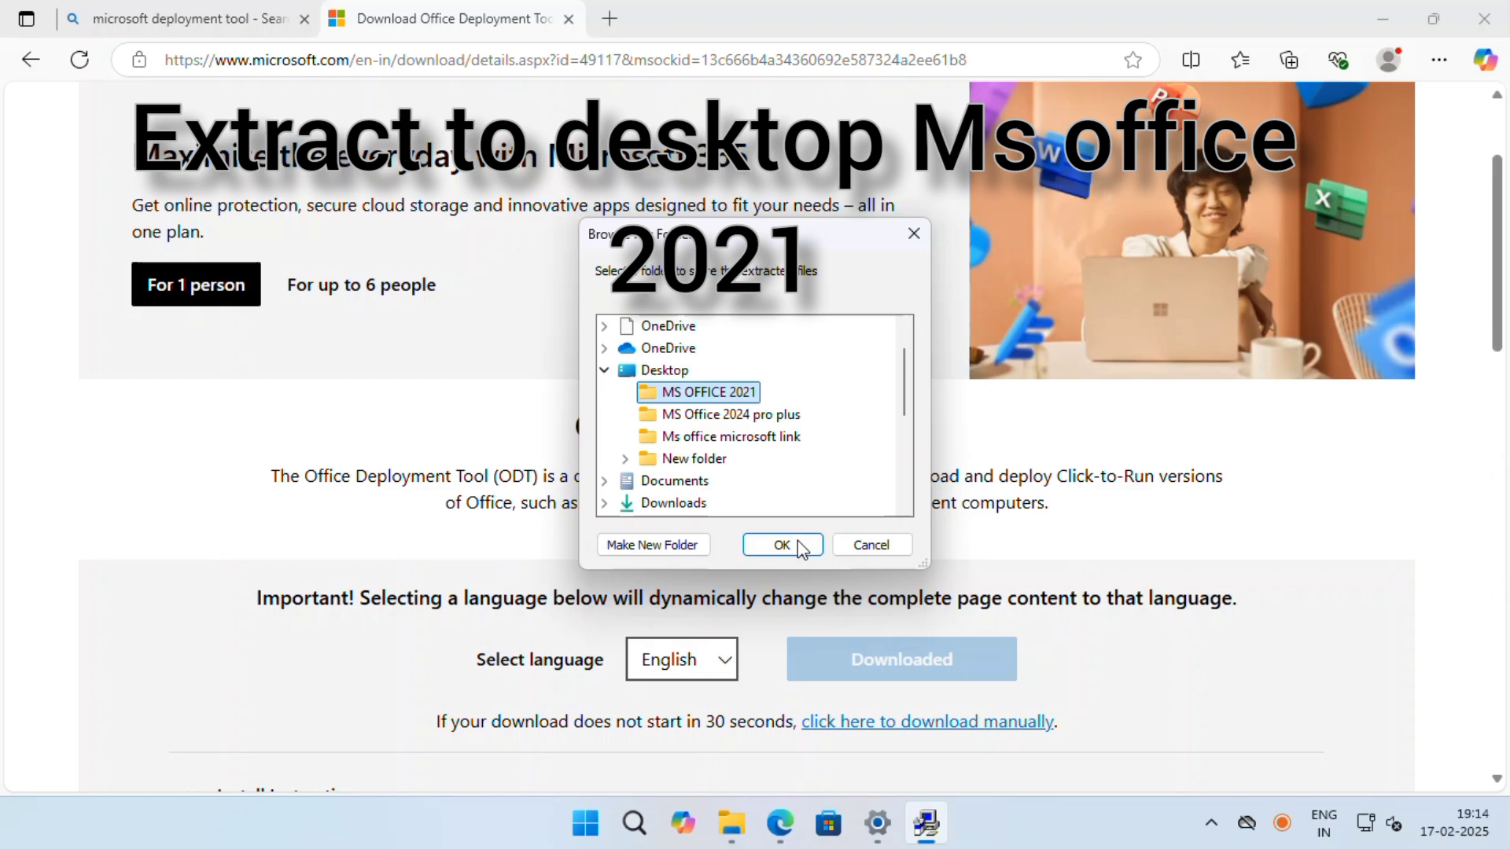
pyautogui.click(781, 544)
pyautogui.write('micros')
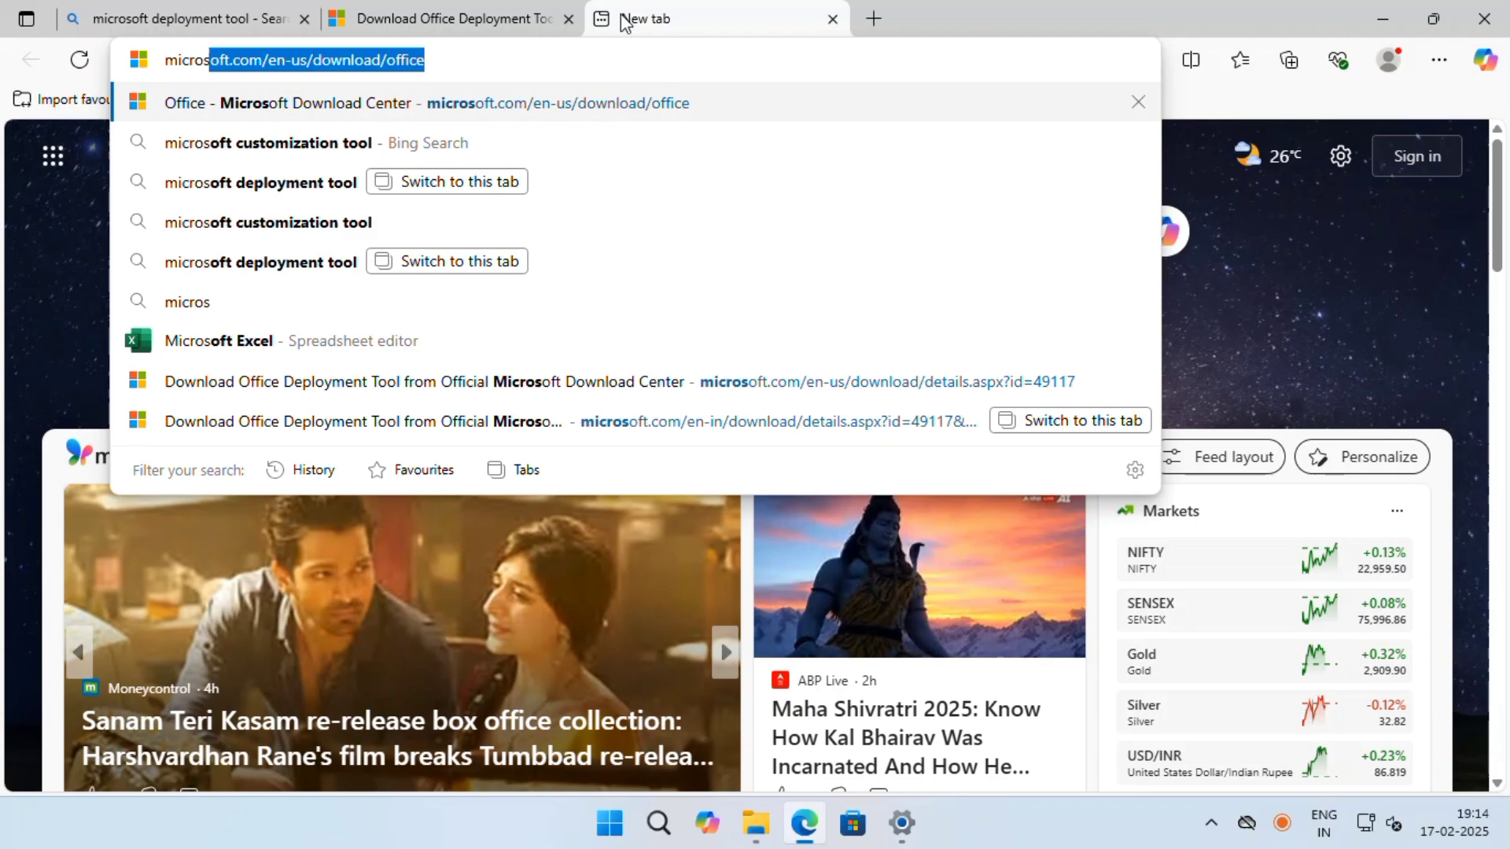
# - Choose Office LTSC Professional Plus 2021 - Volume License and scroll to the Language section
pyautogui.click(269, 143)
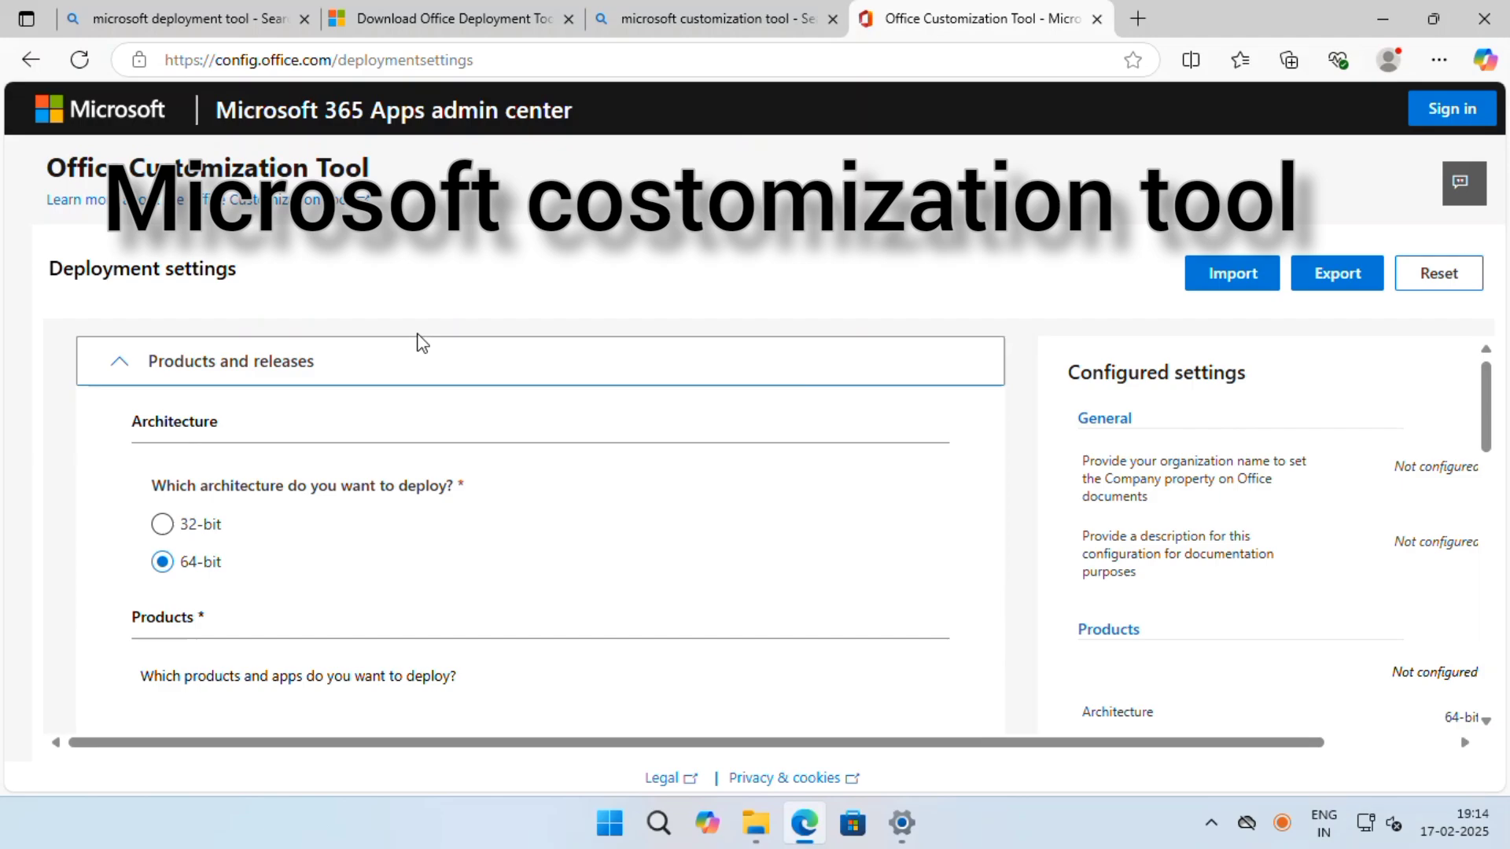
pyautogui.scroll(-3)
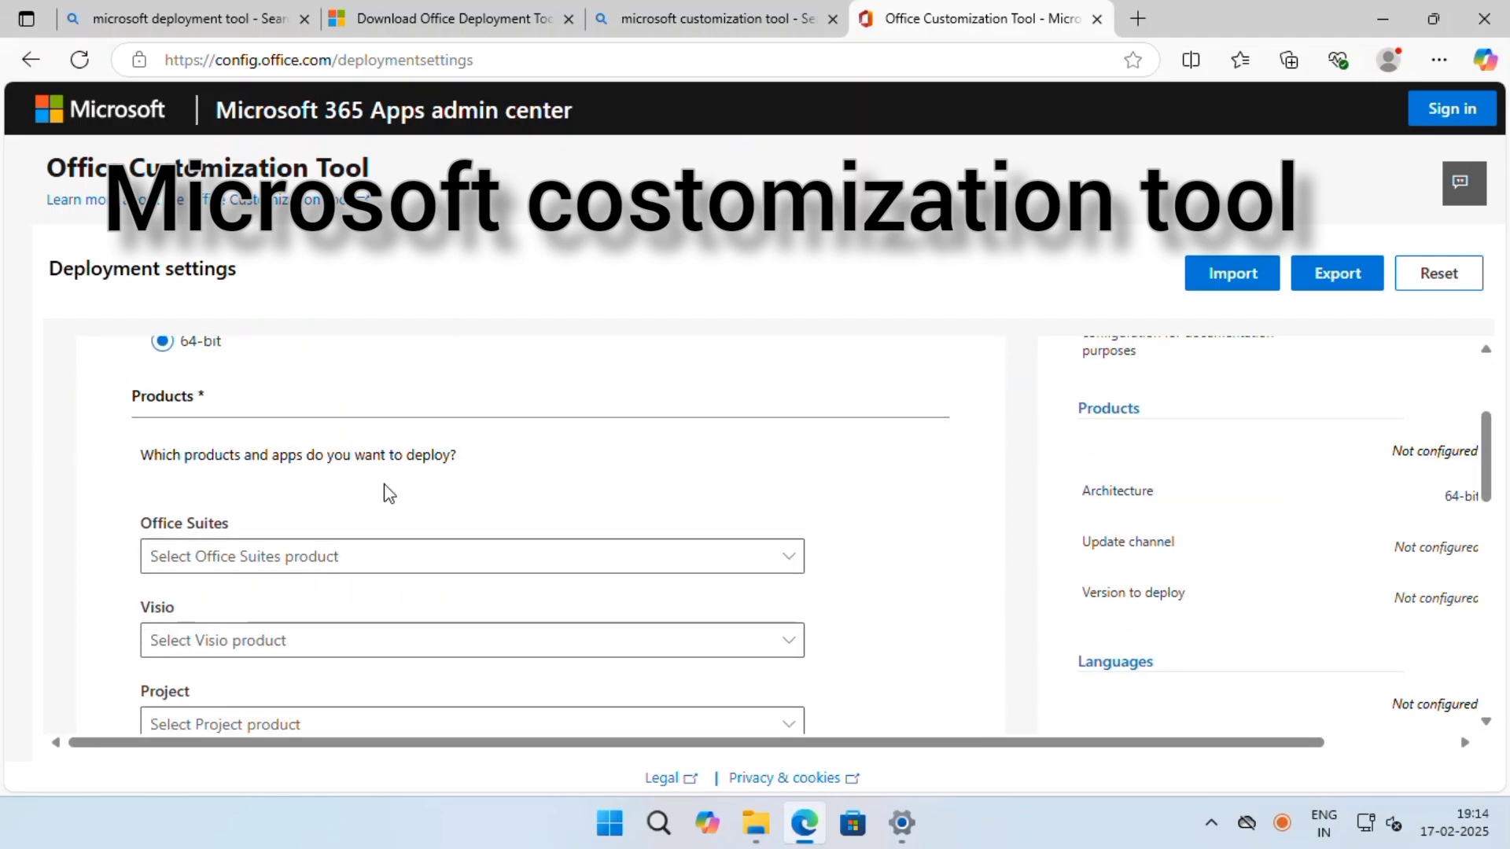
pyautogui.click(471, 556)
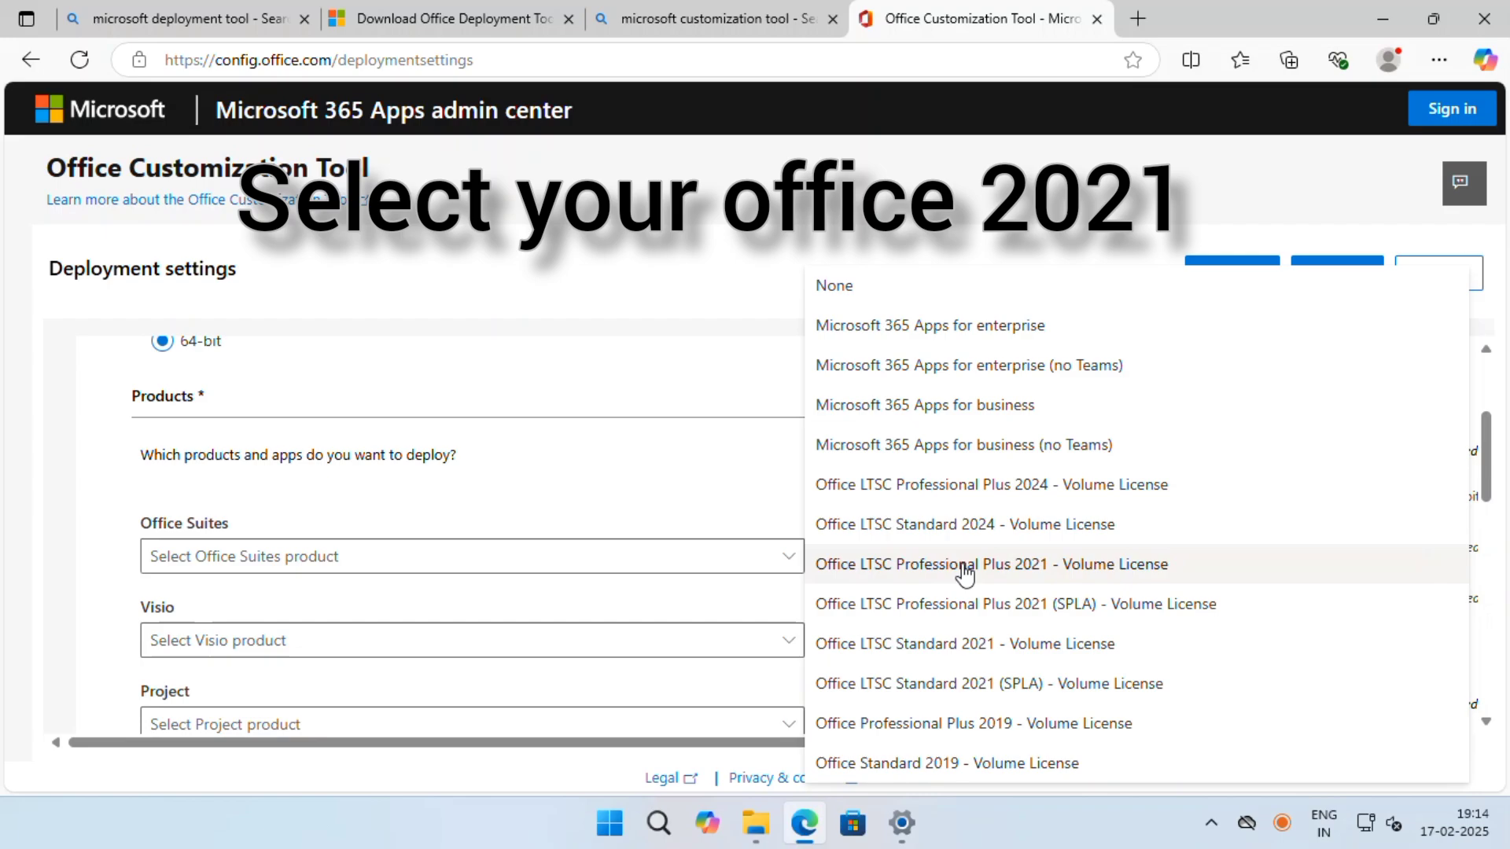
pyautogui.click(990, 565)
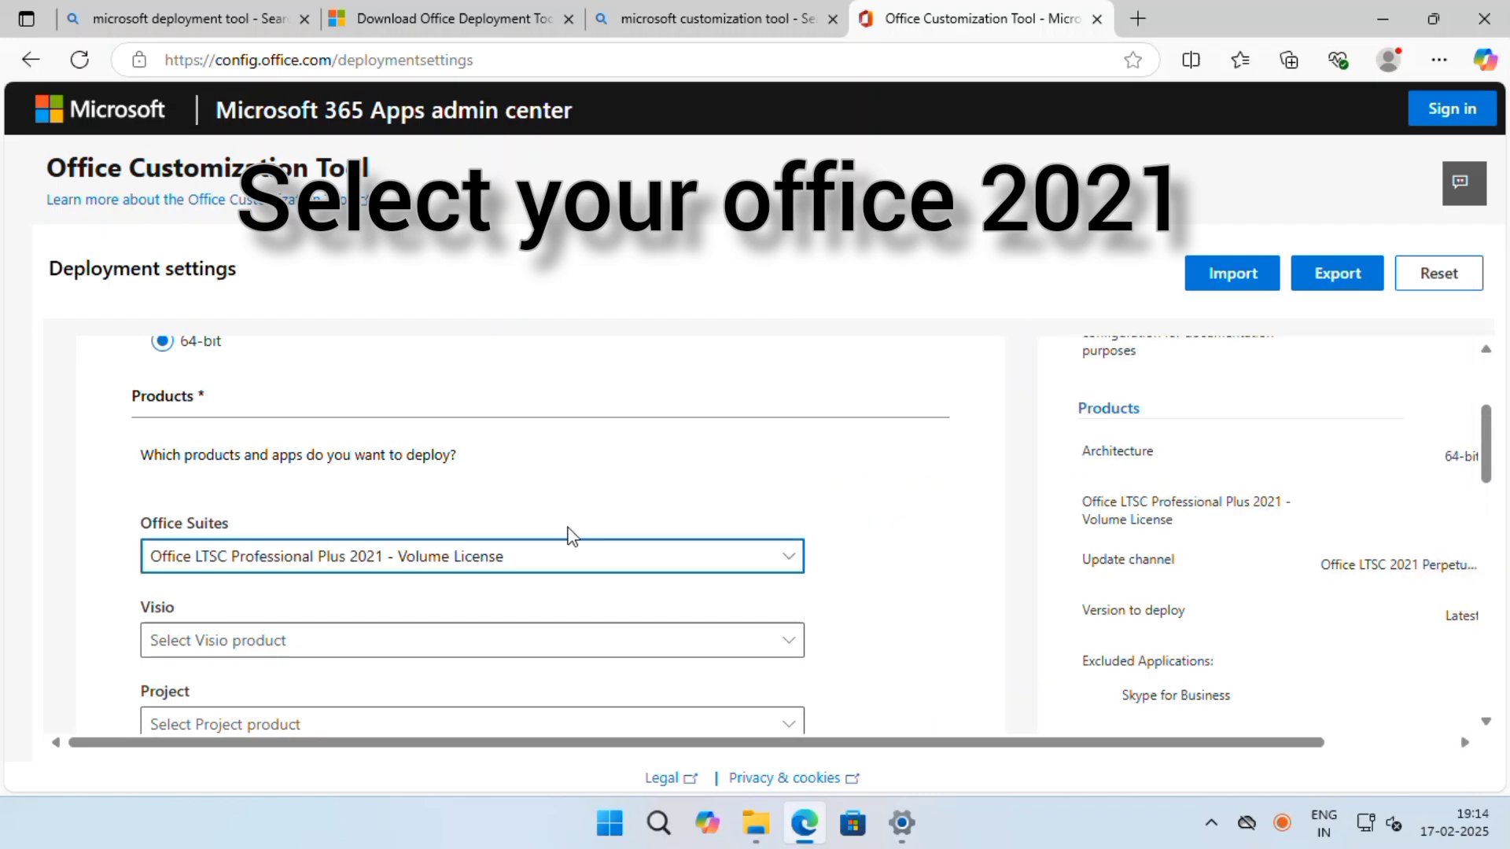
pyautogui.scroll(-3)
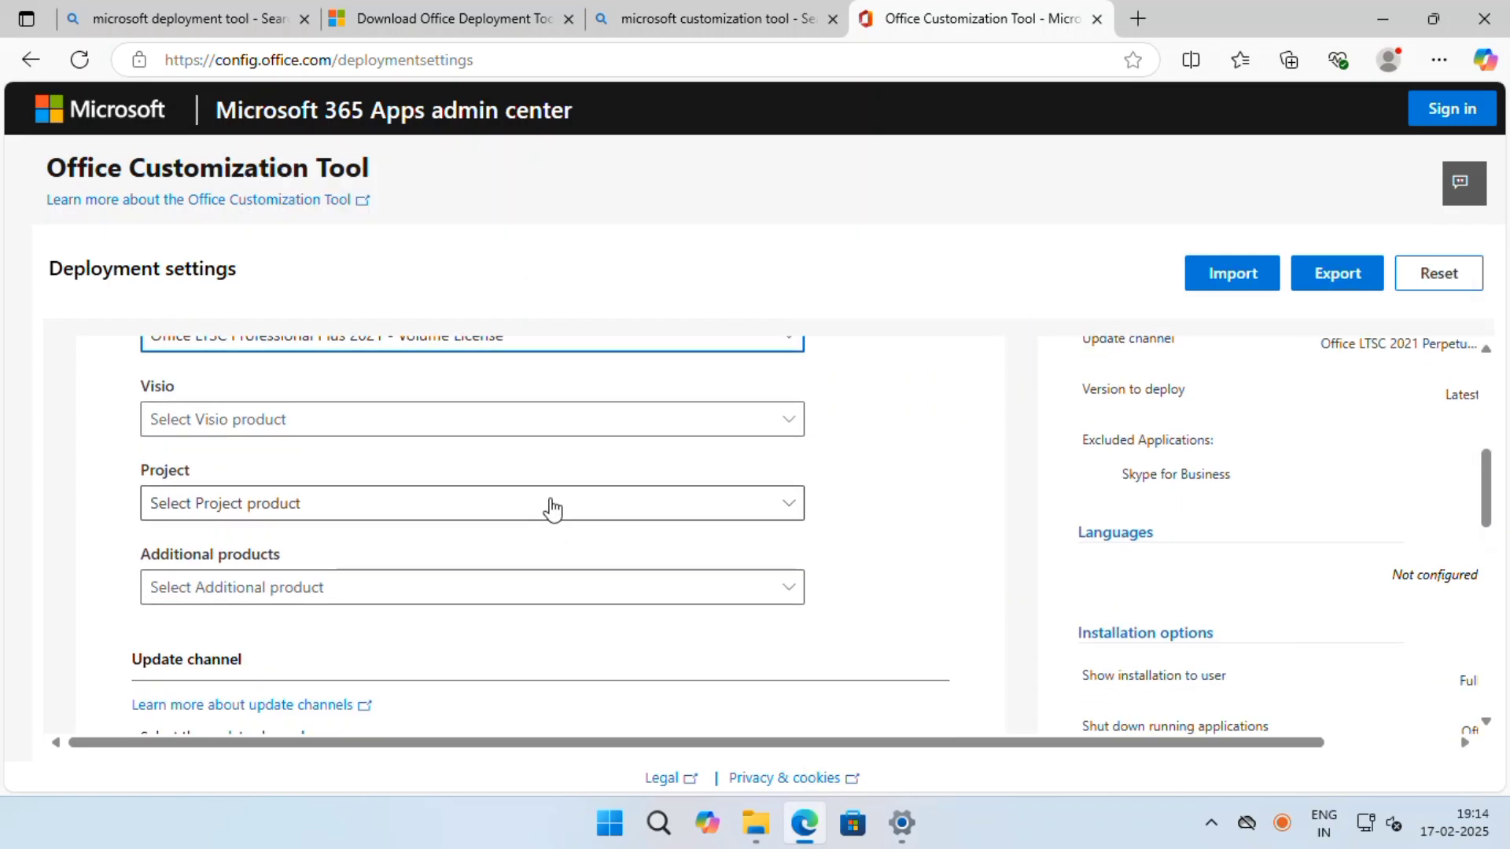
pyautogui.scroll(-3)
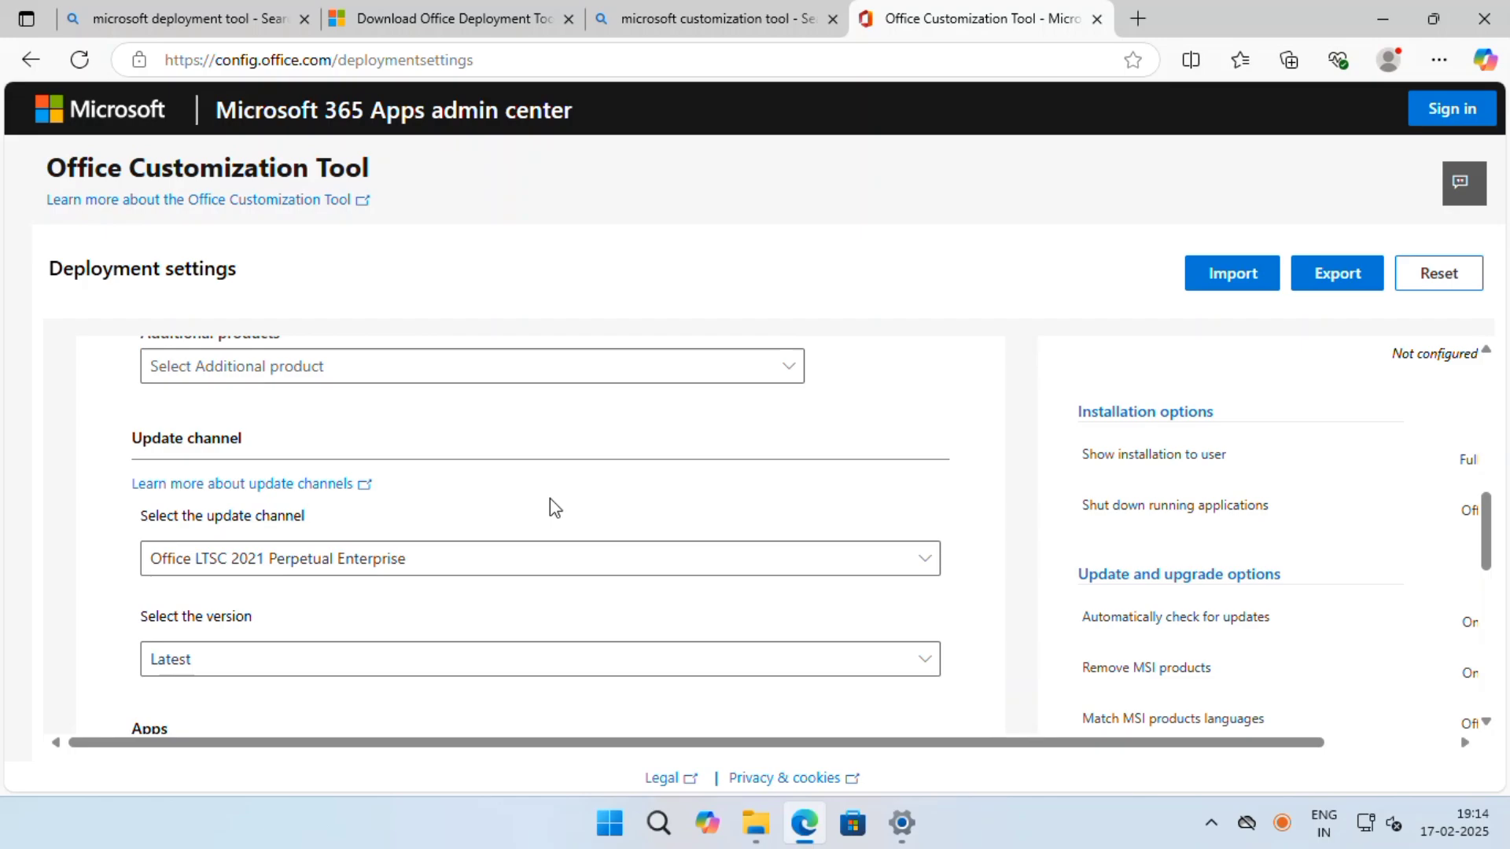
pyautogui.scroll(-3)
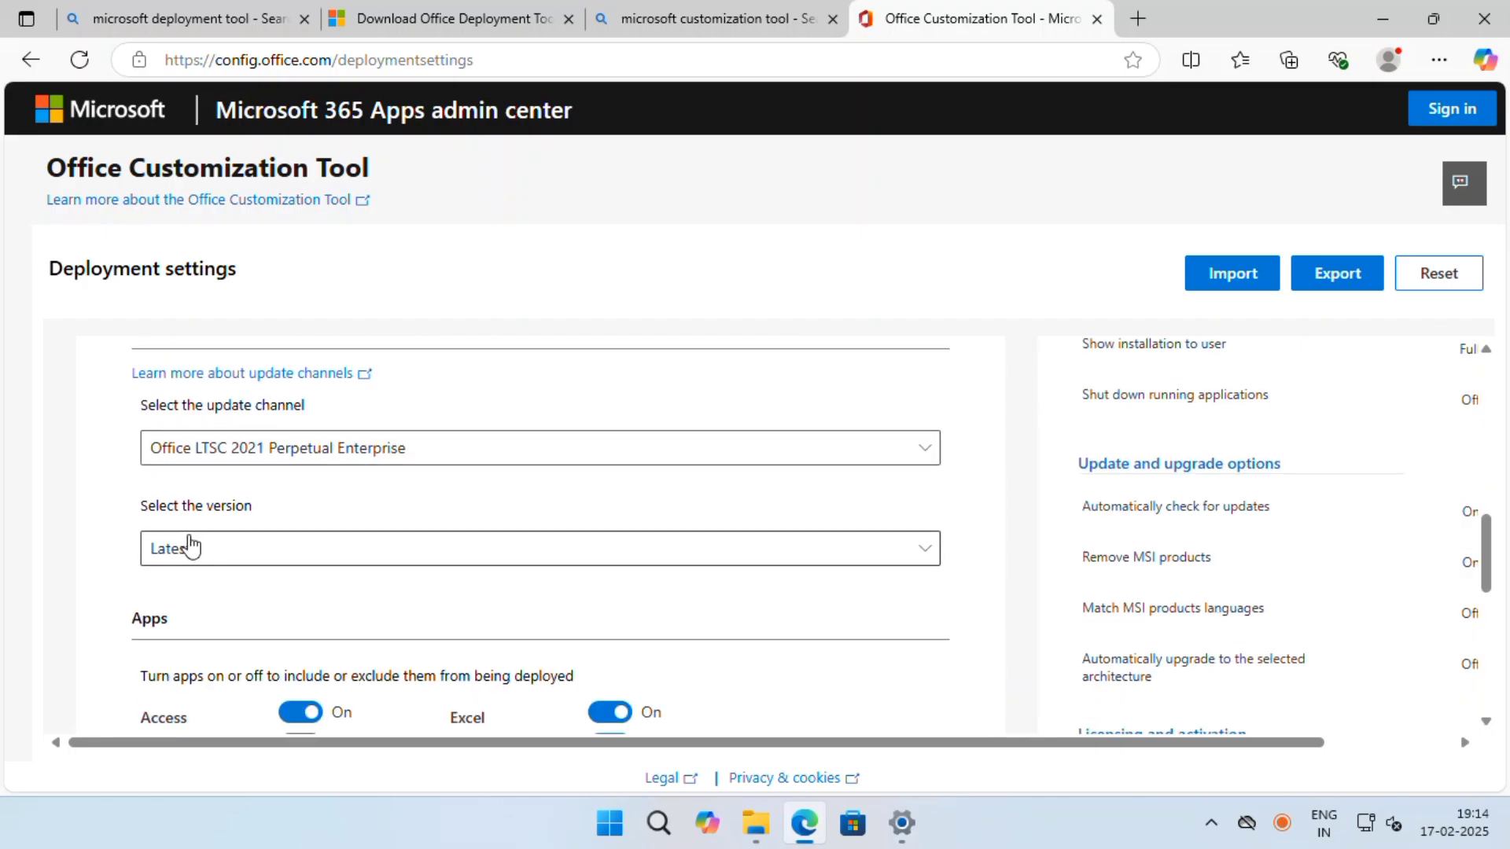
pyautogui.scroll(-3)
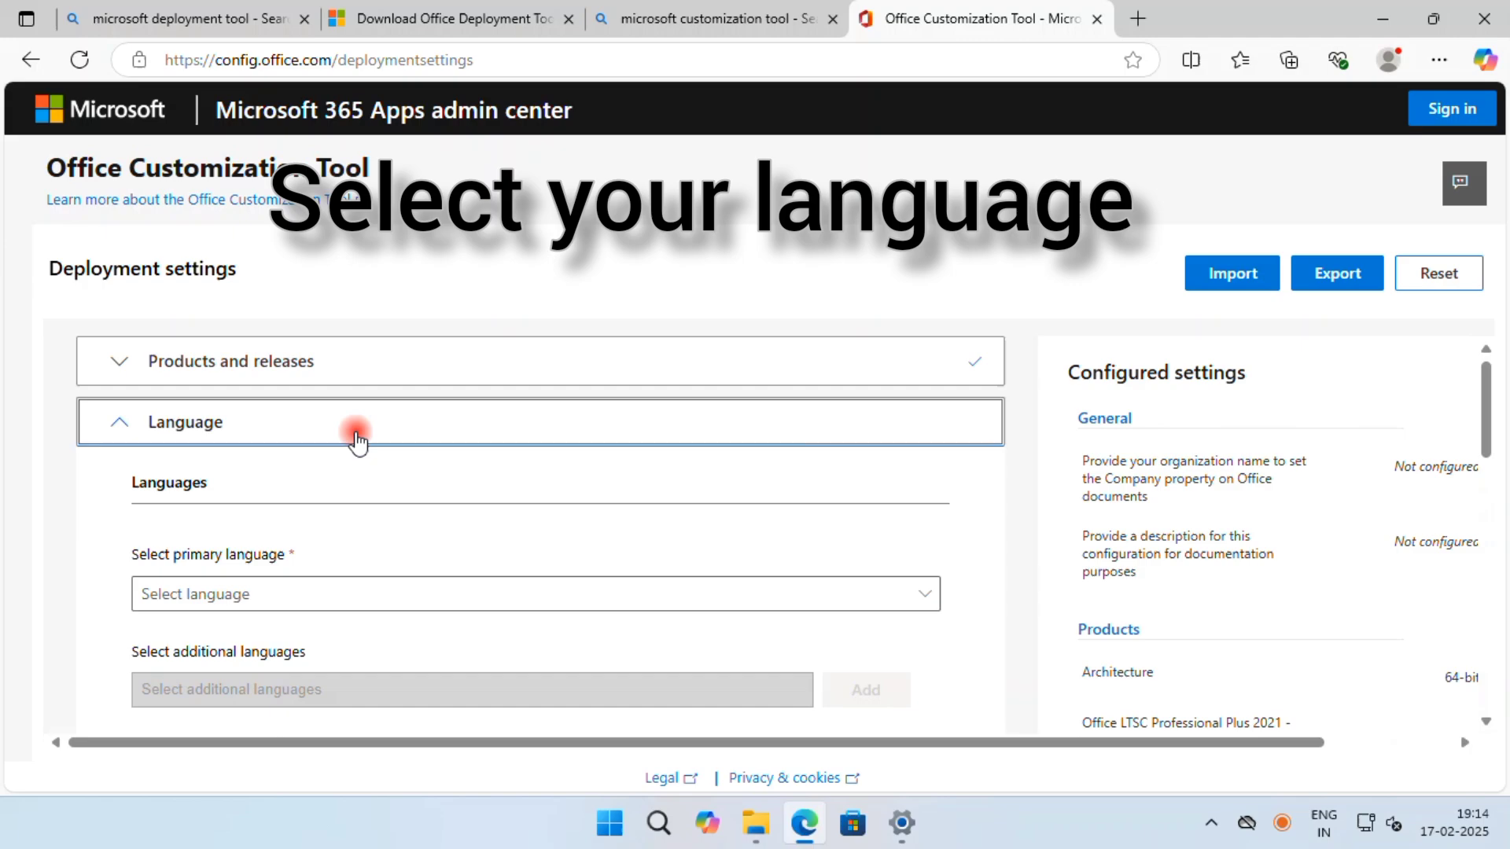
# - Make English (United Kingdom) primary, pass the remaining sections, and export the Configuration file
pyautogui.click(535, 593)
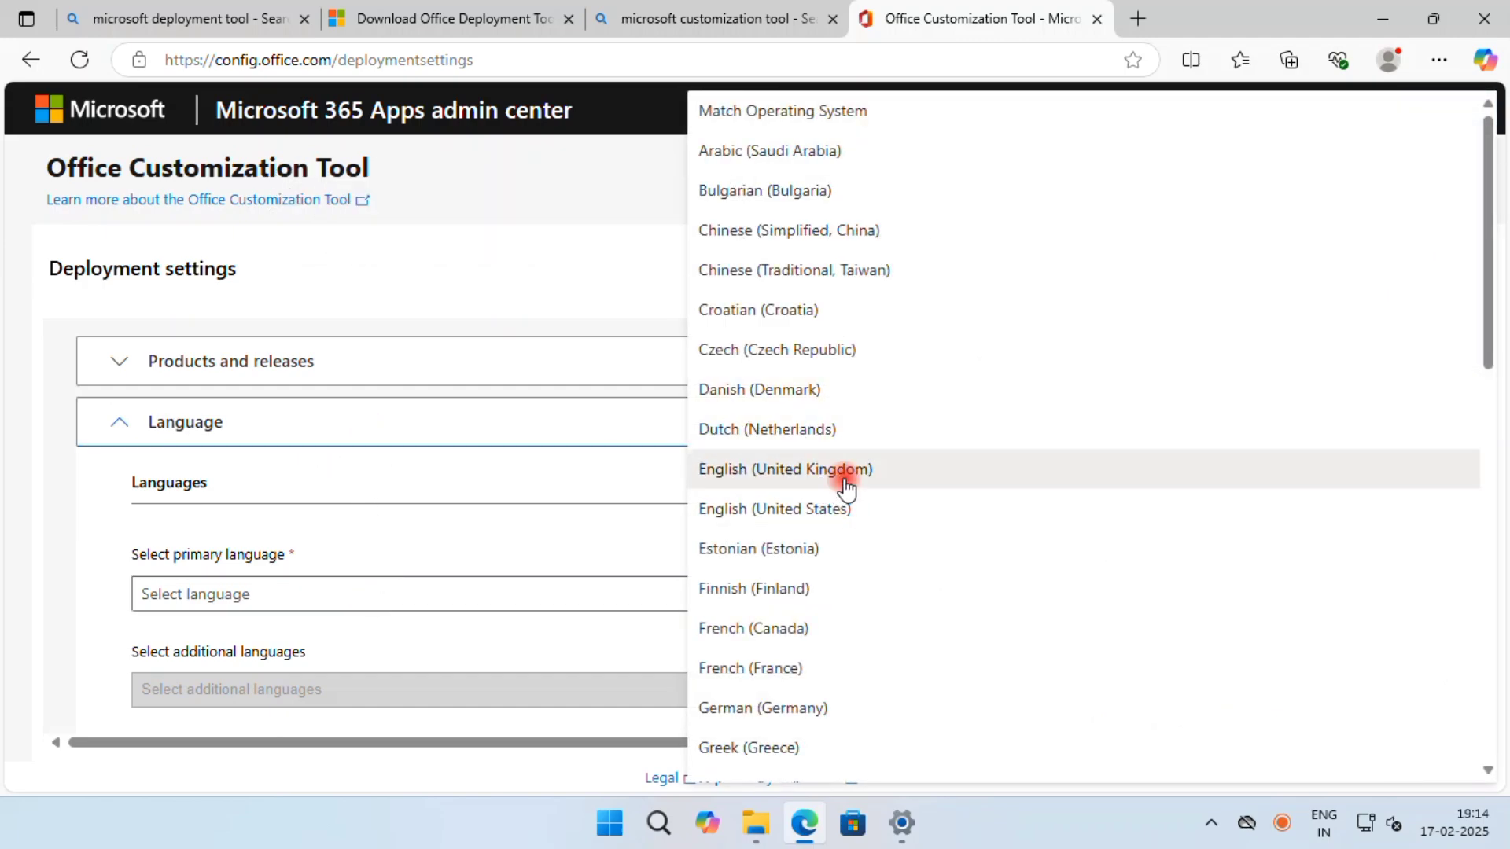
pyautogui.click(784, 469)
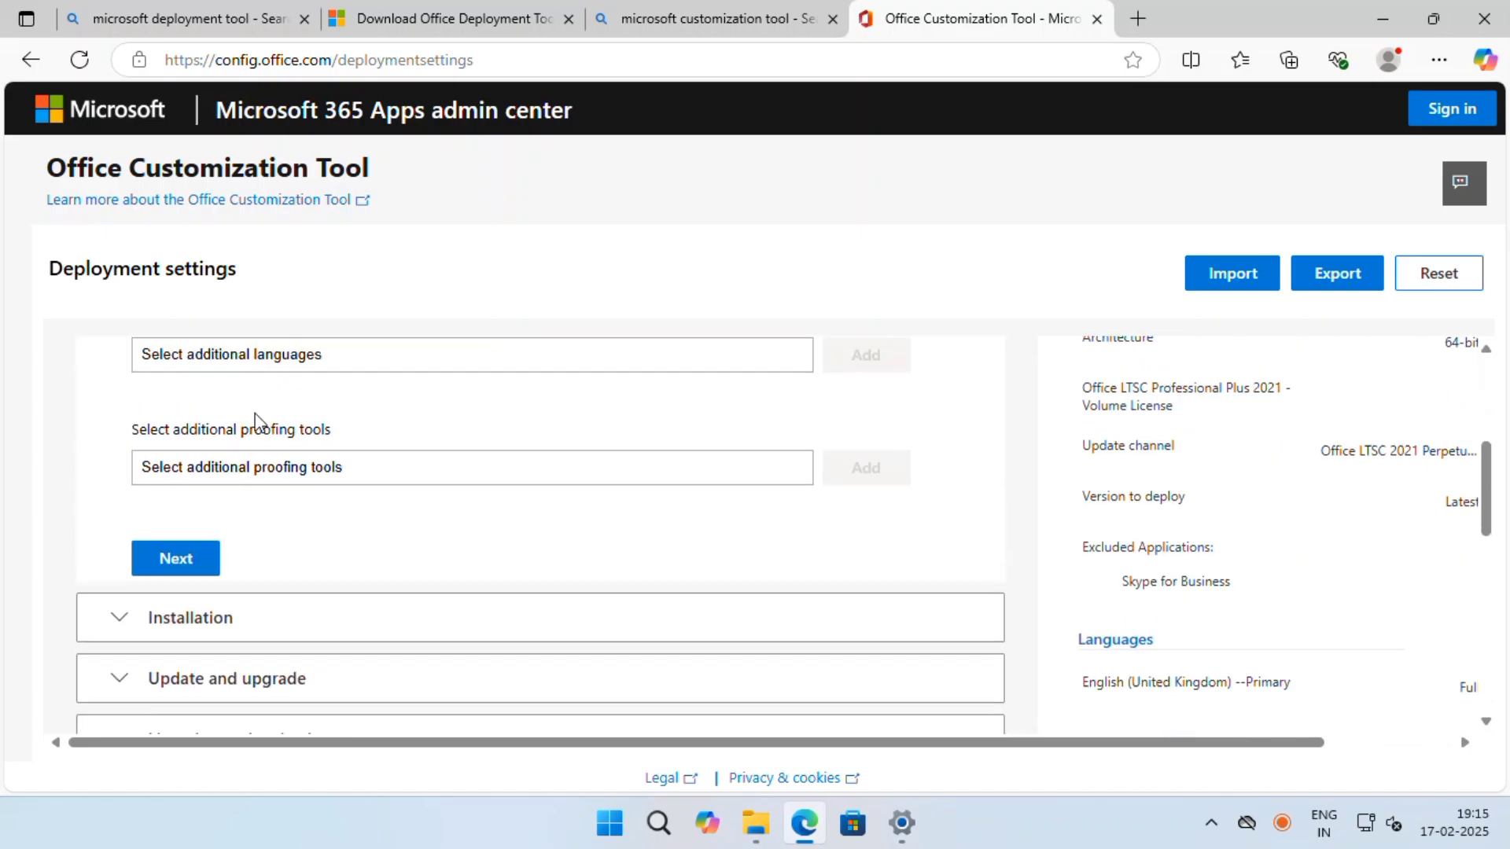
pyautogui.click(175, 560)
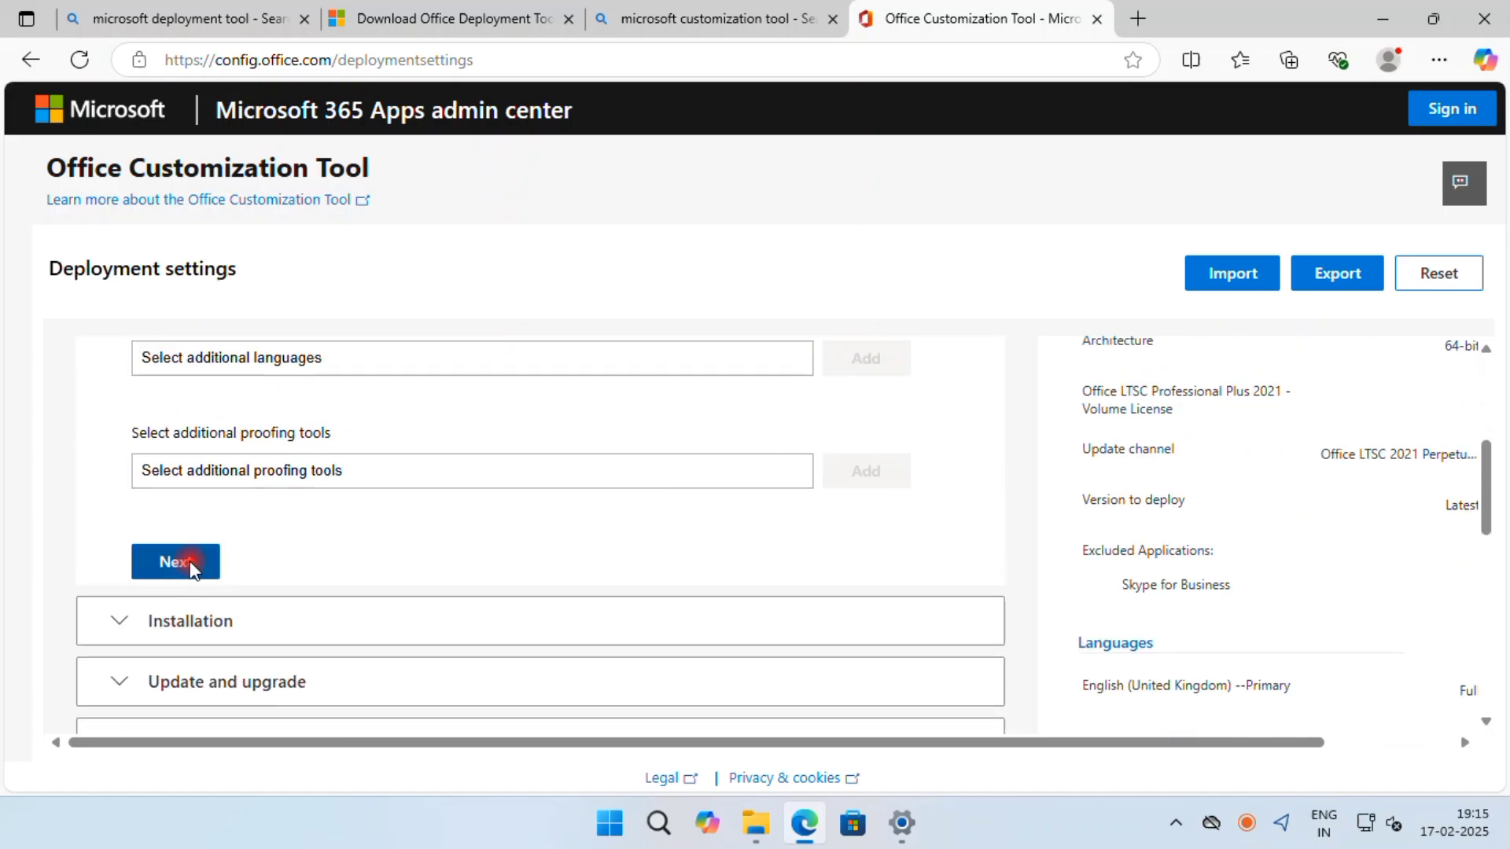
pyautogui.click(176, 561)
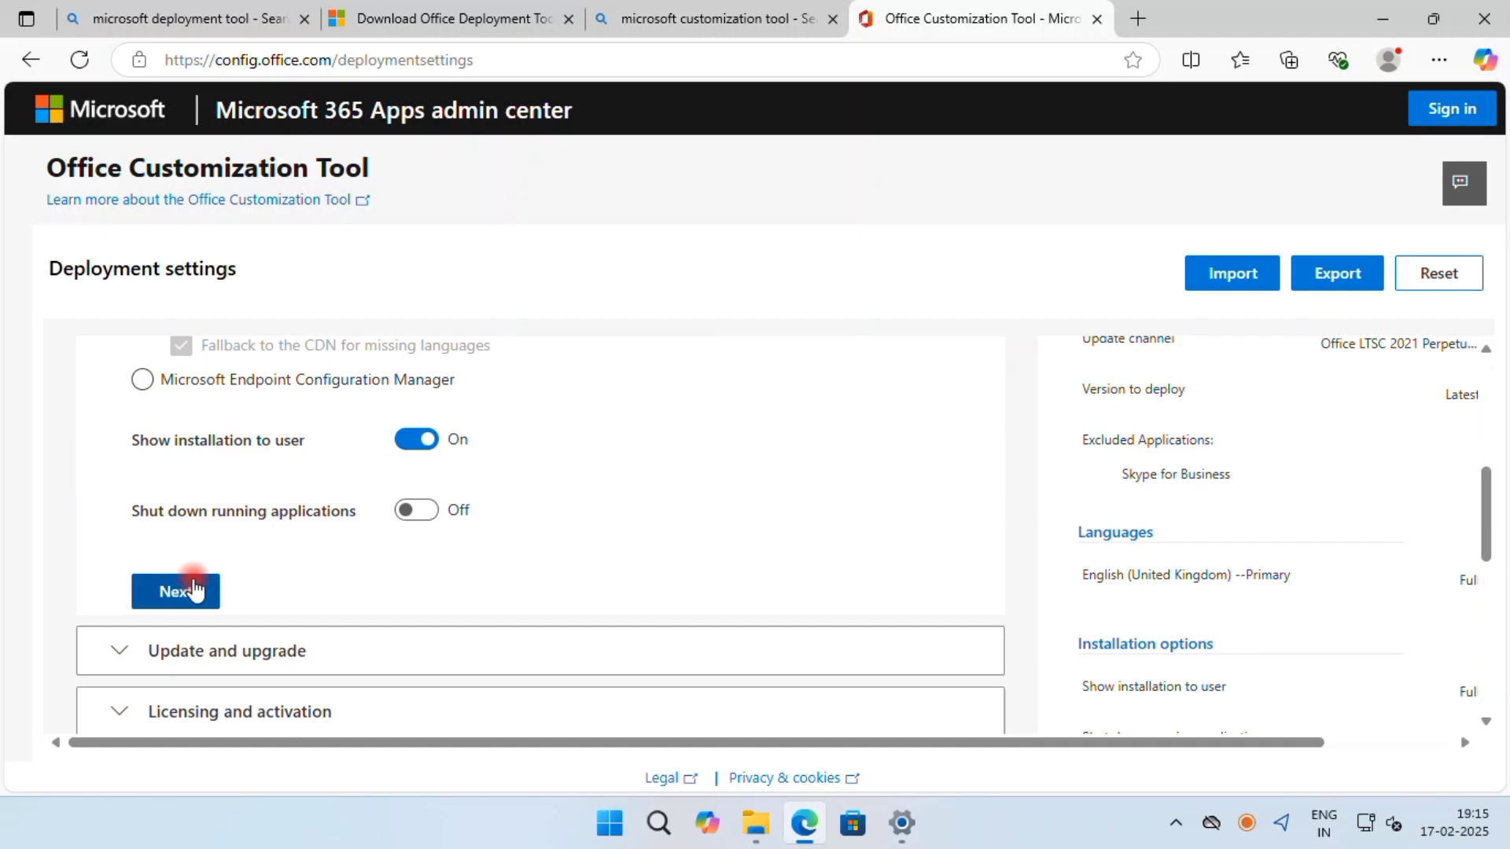
pyautogui.click(176, 591)
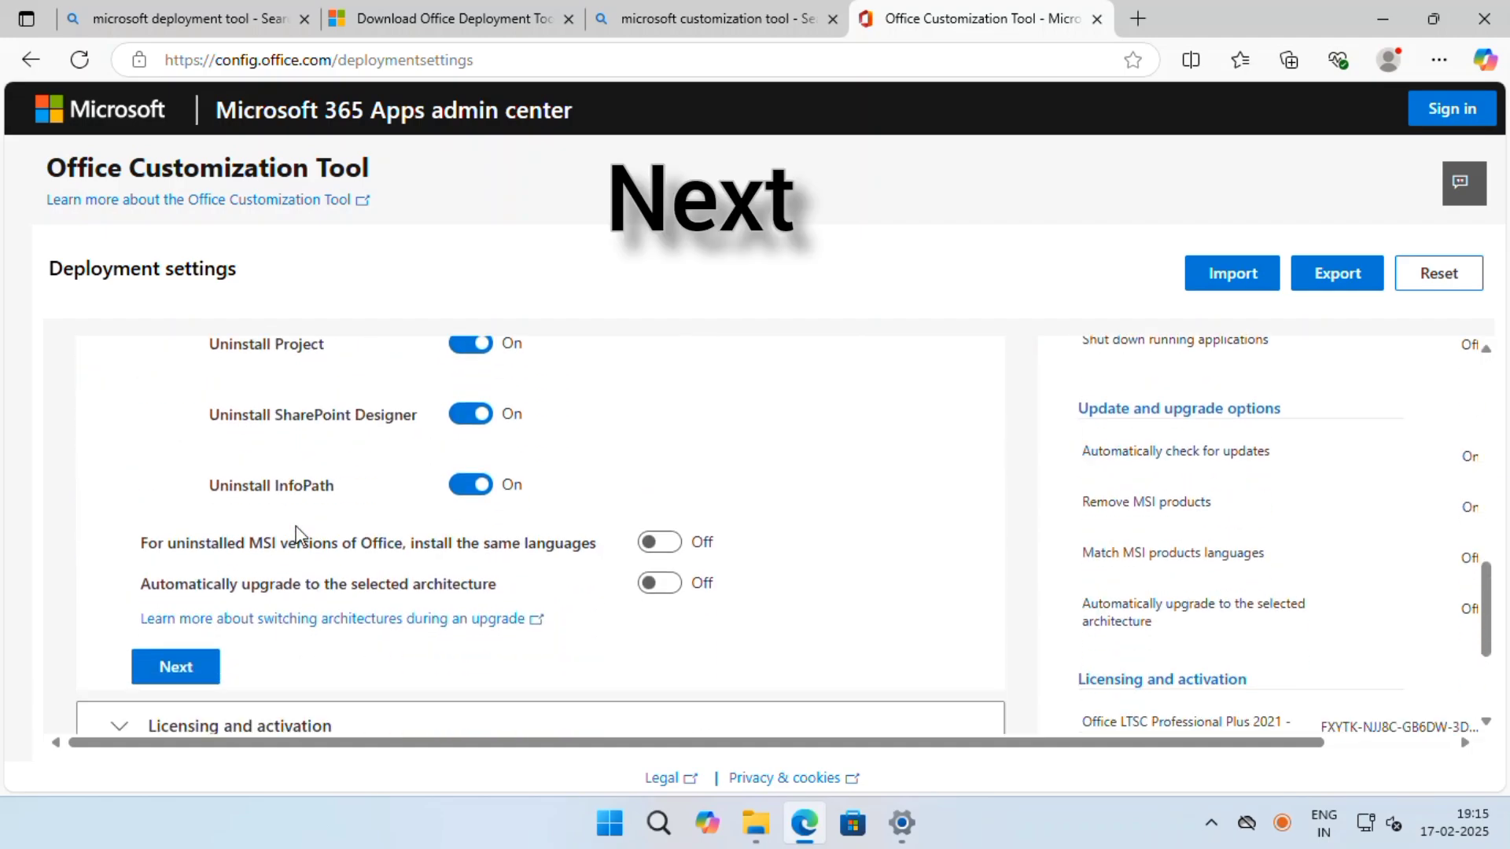
pyautogui.click(175, 666)
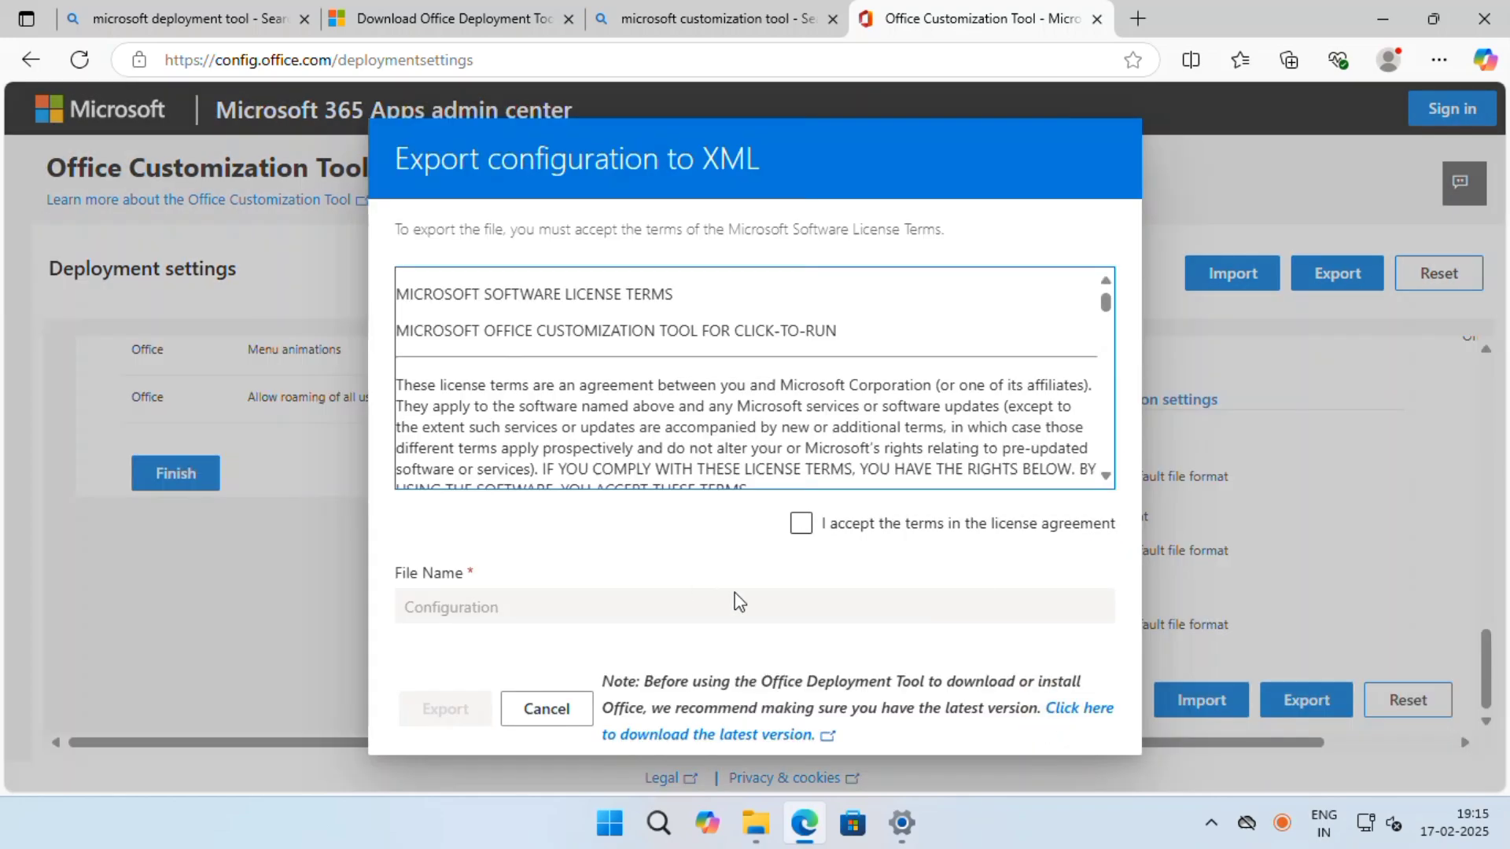
pyautogui.click(545, 708)
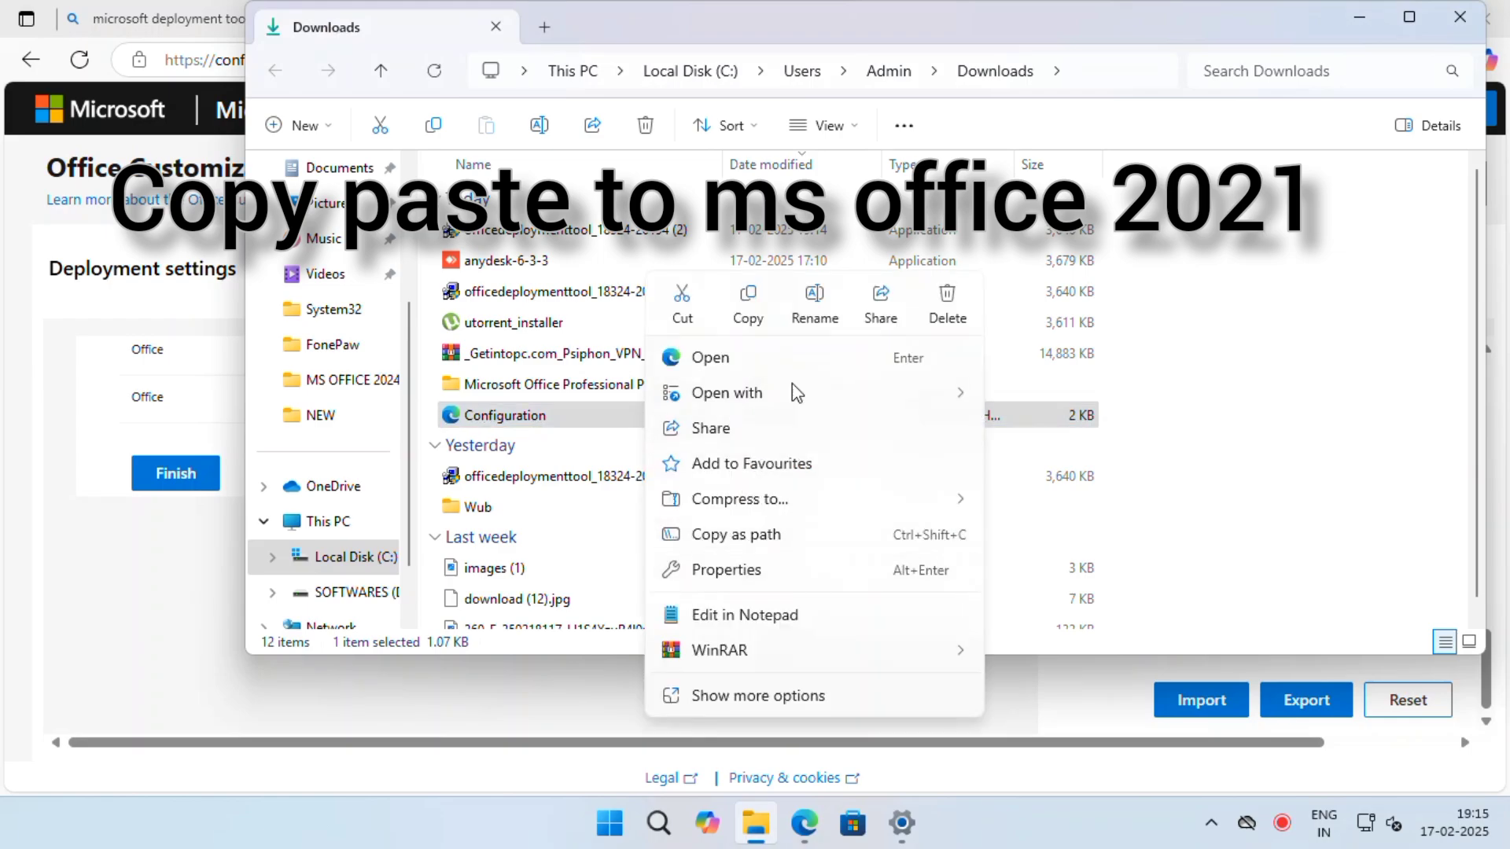
# - Copy Configuration from Downloads into the MS OFFICE 2021 folder, then close the folder
pyautogui.click(1405, 18)
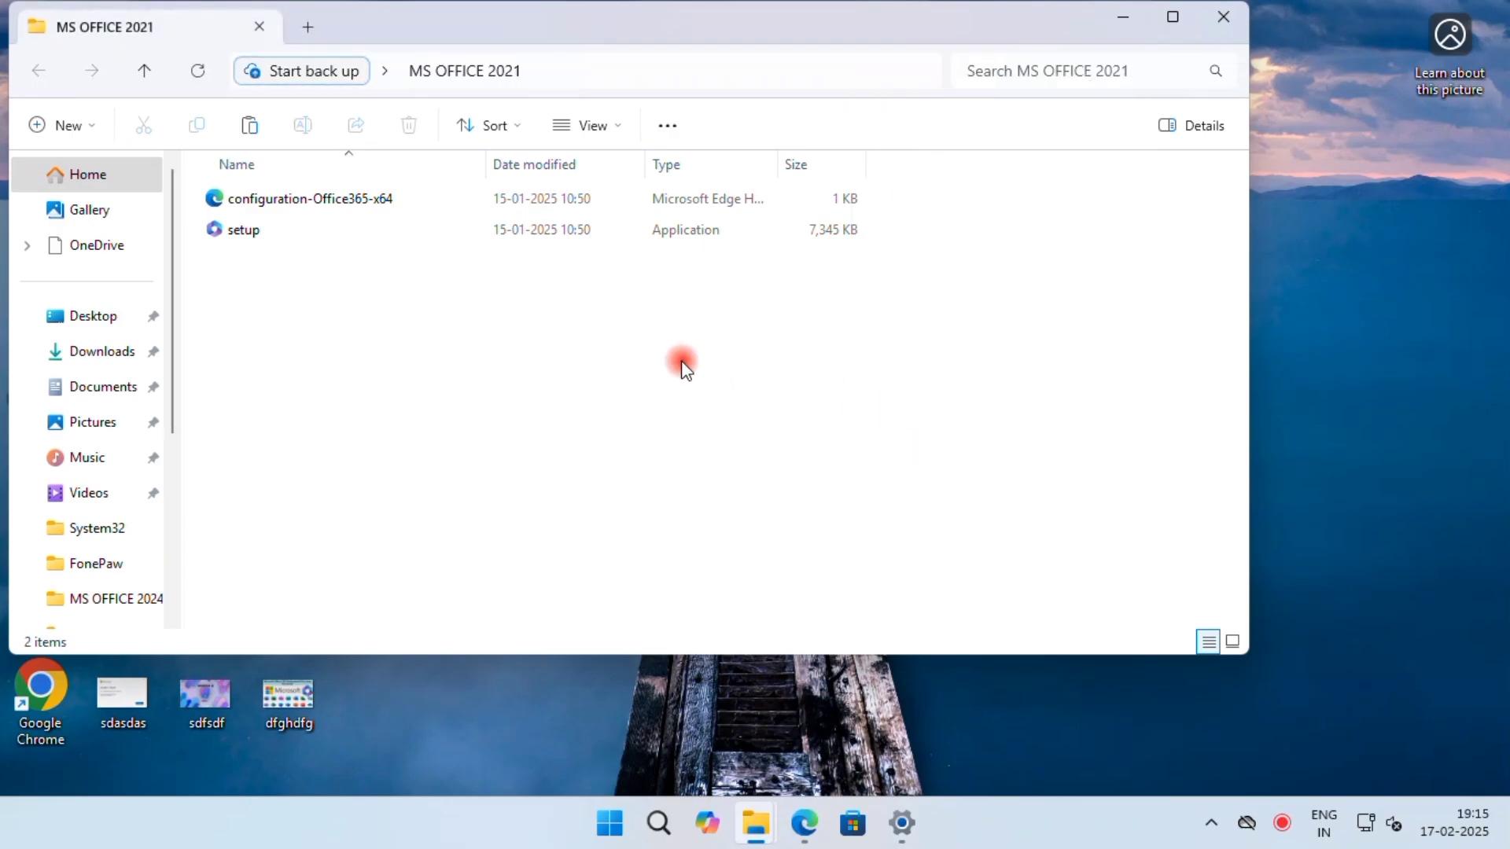
pyautogui.rightClick(681, 366)
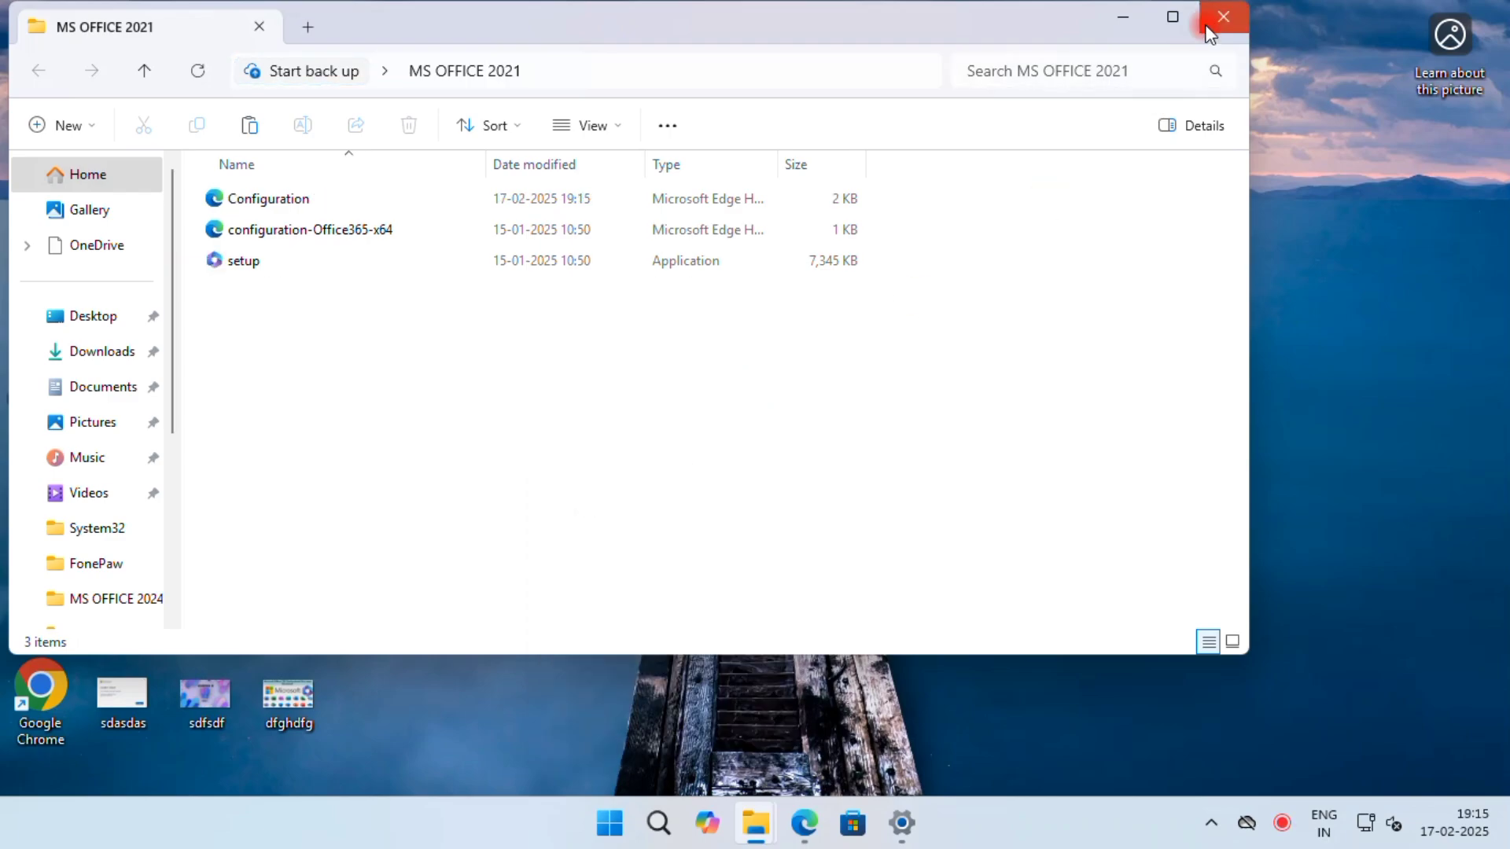
pyautogui.click(1224, 17)
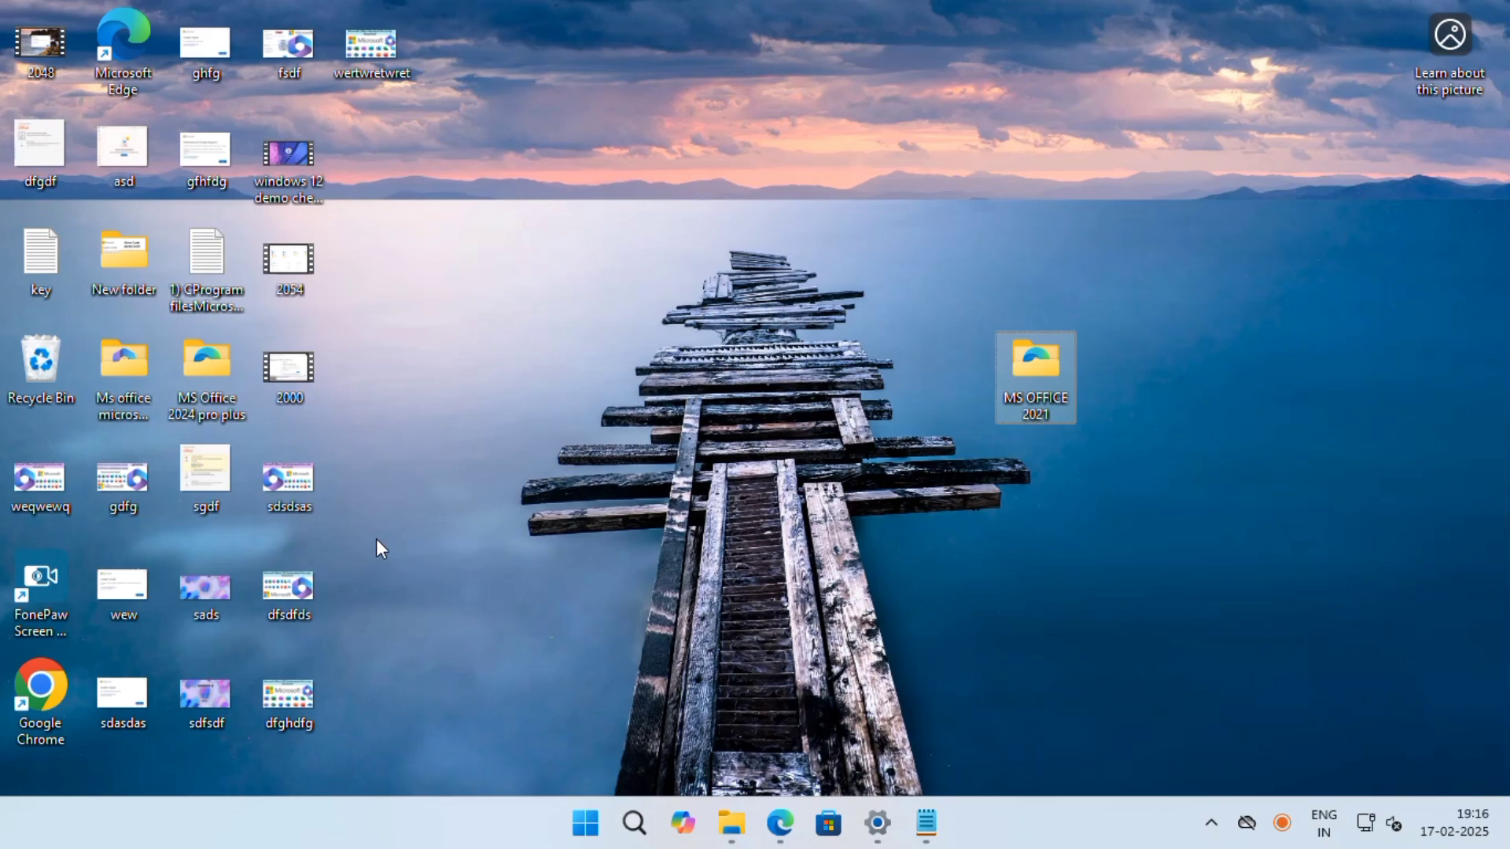
# - Browse This PC in File Explorer, then search Start for cmd
pyautogui.click(729, 823)
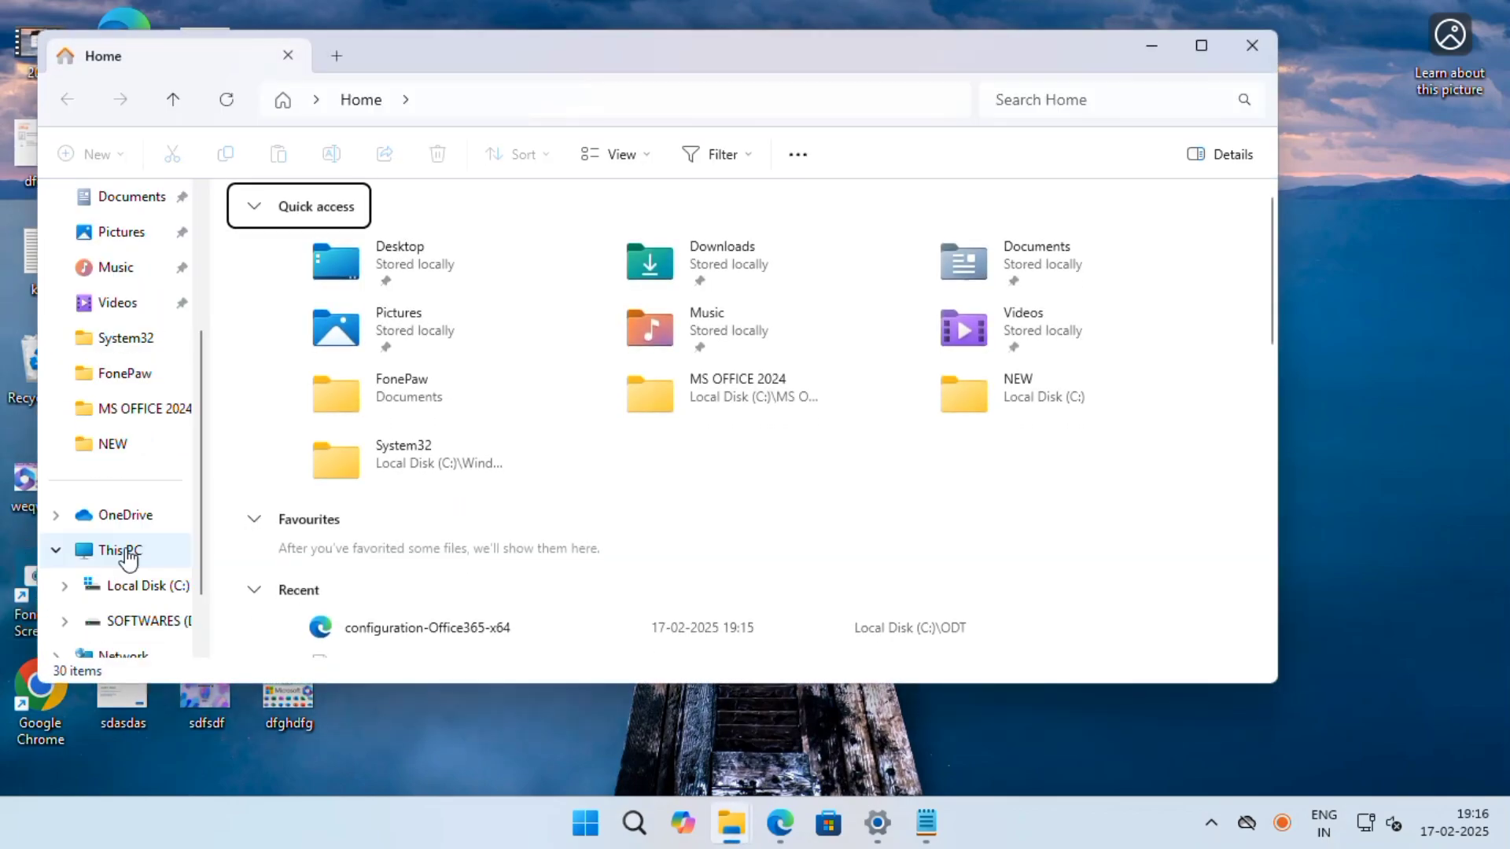
pyautogui.click(121, 550)
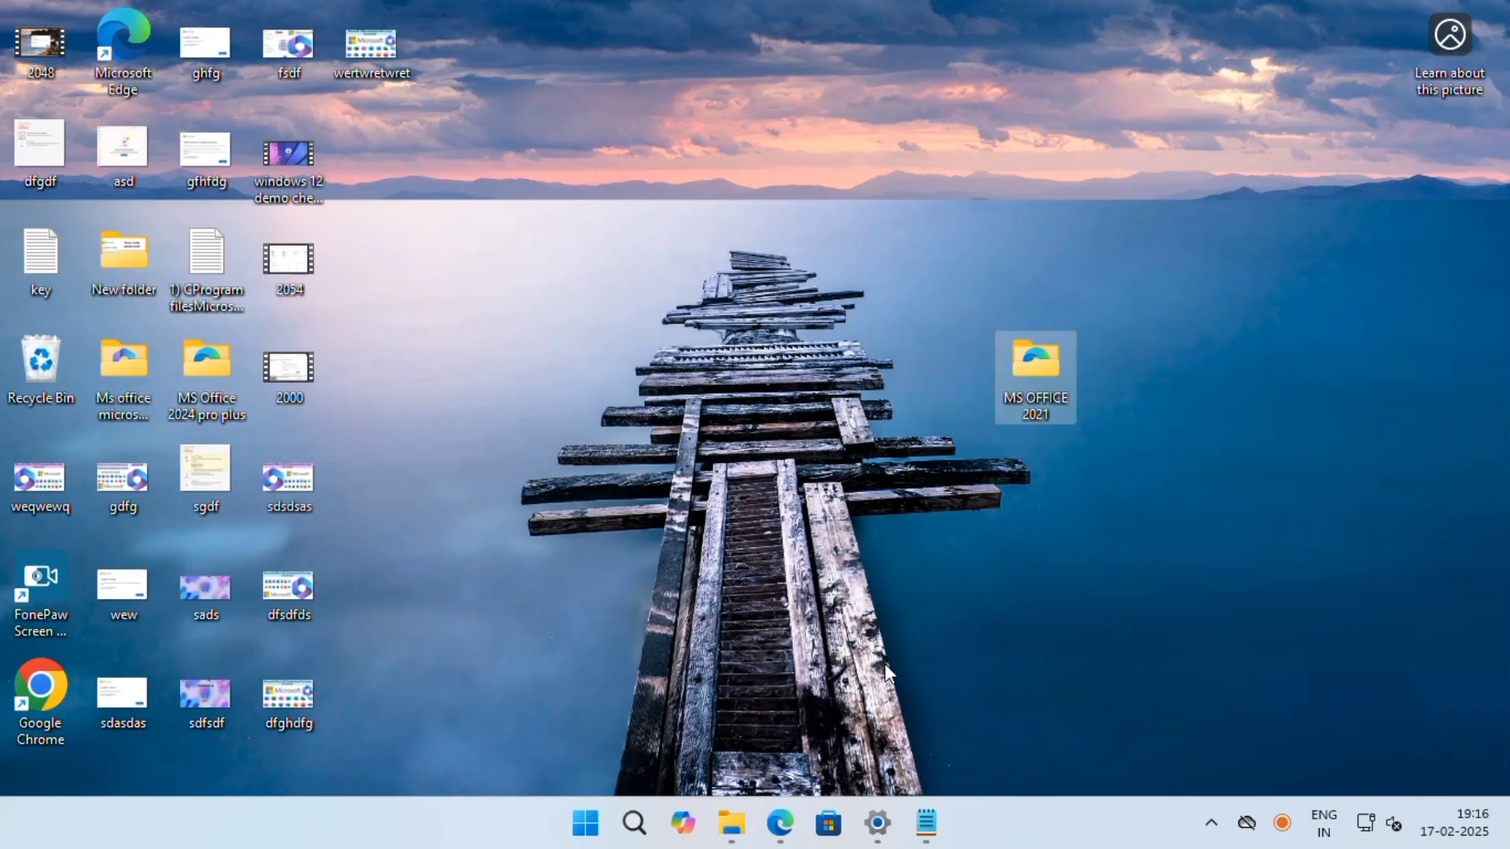
pyautogui.write('cm')
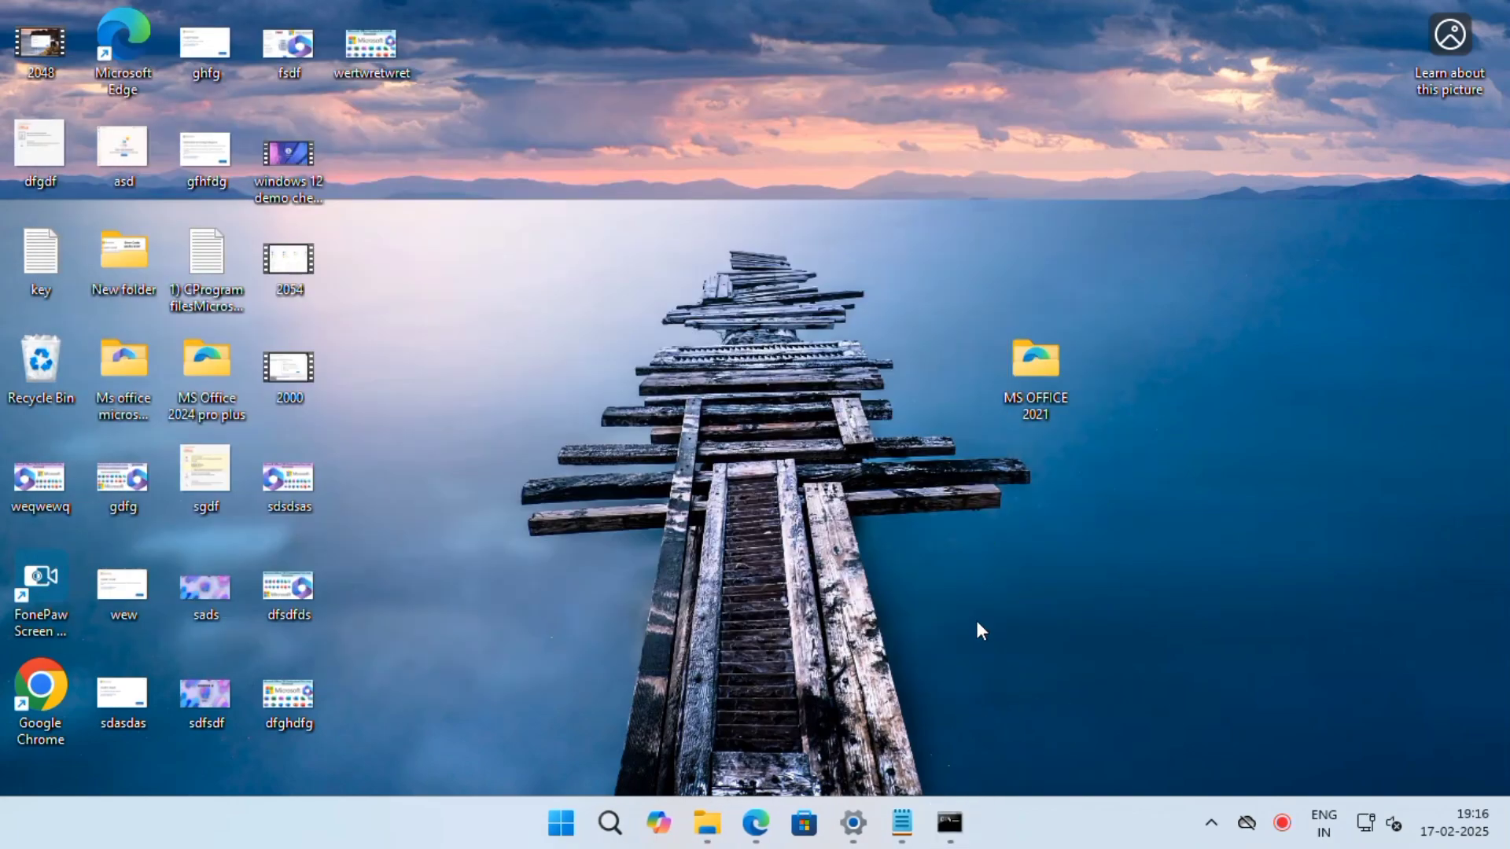
# - Paste 'cd C:\MS OFFICE 2021' and 'setup /configure configuration.xml' into the Command Prompt
pyautogui.click(899, 823)
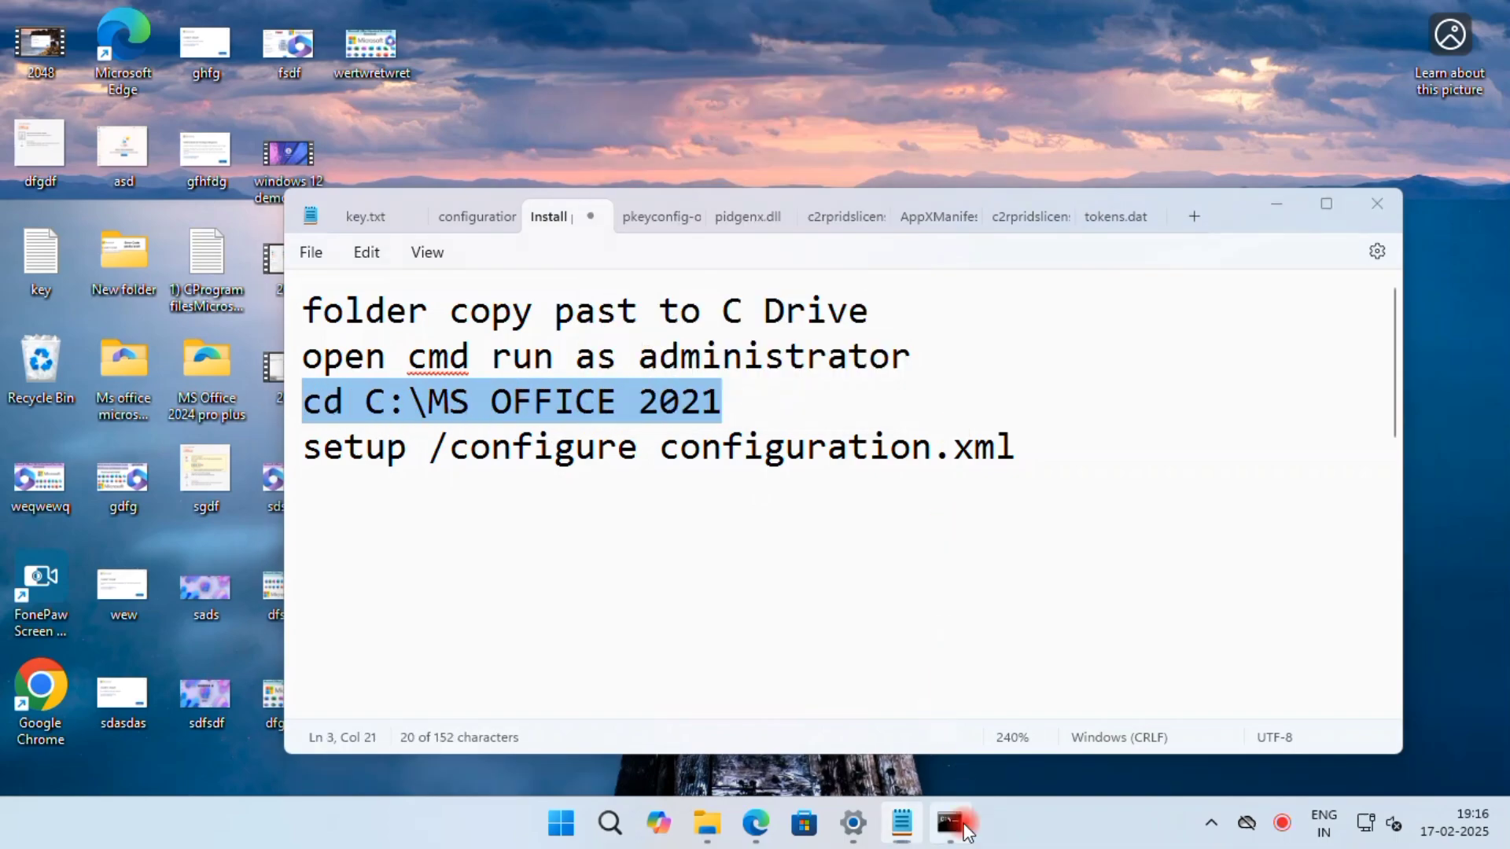
pyautogui.click(948, 823)
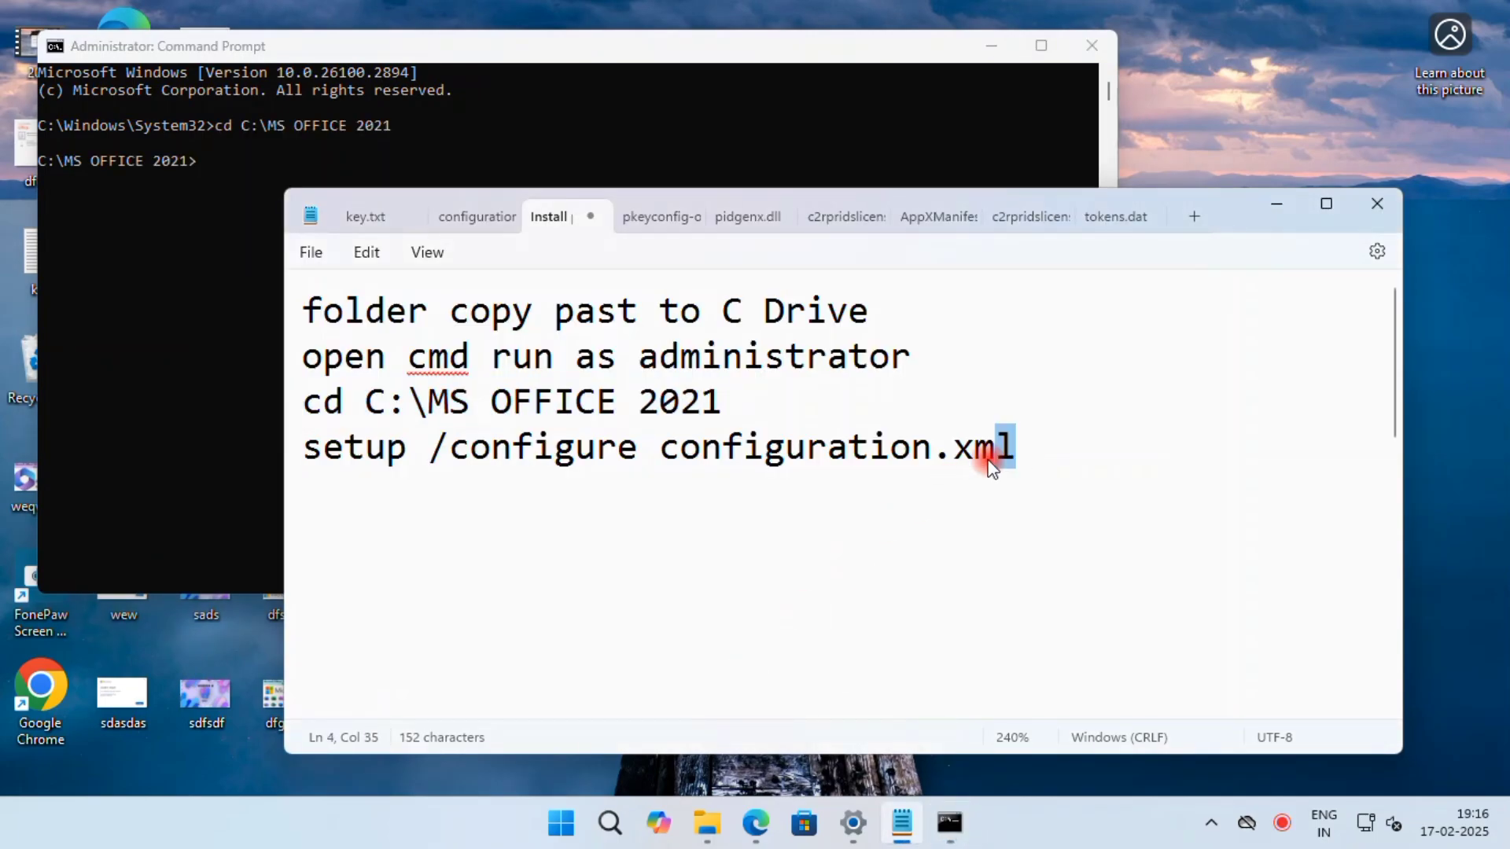
pyautogui.rightClick(991, 447)
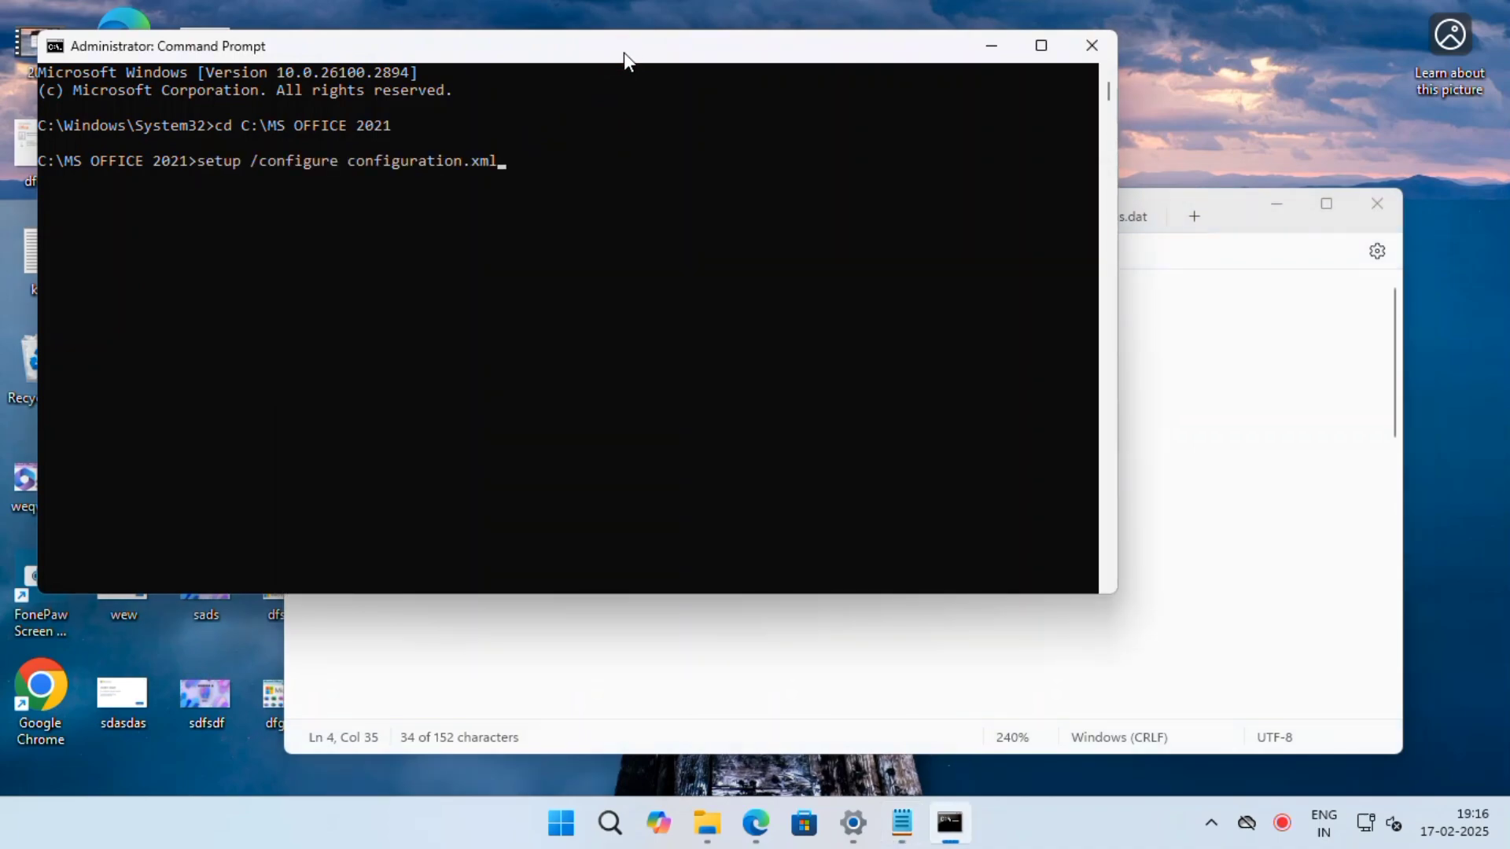
# - Run setup /configure configuration.xml, wait for the Office download, and close the installer
pyautogui.press('enter')
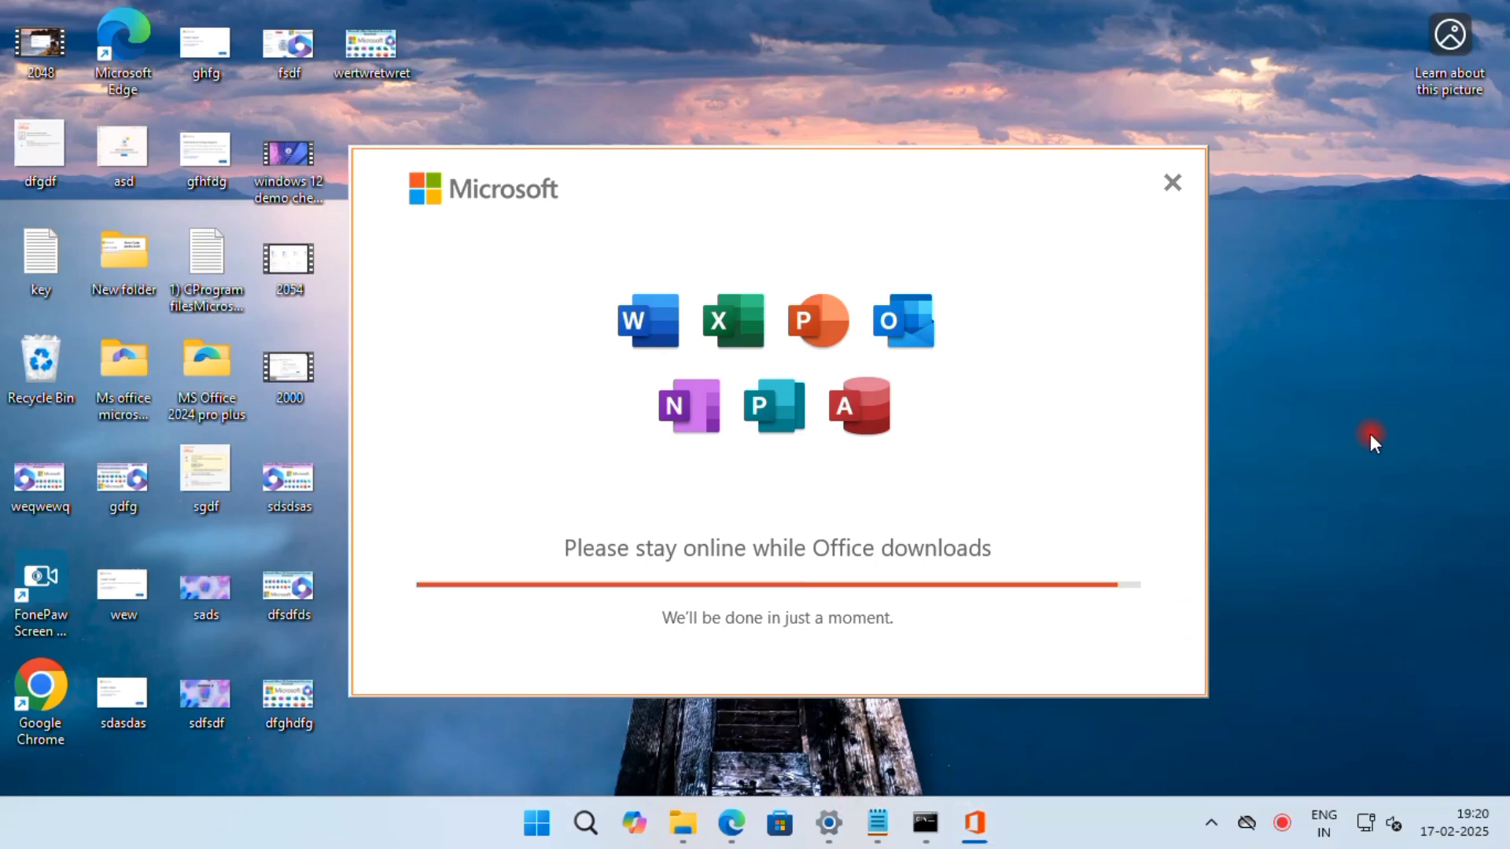
pyautogui.moveTo(1290, 469)
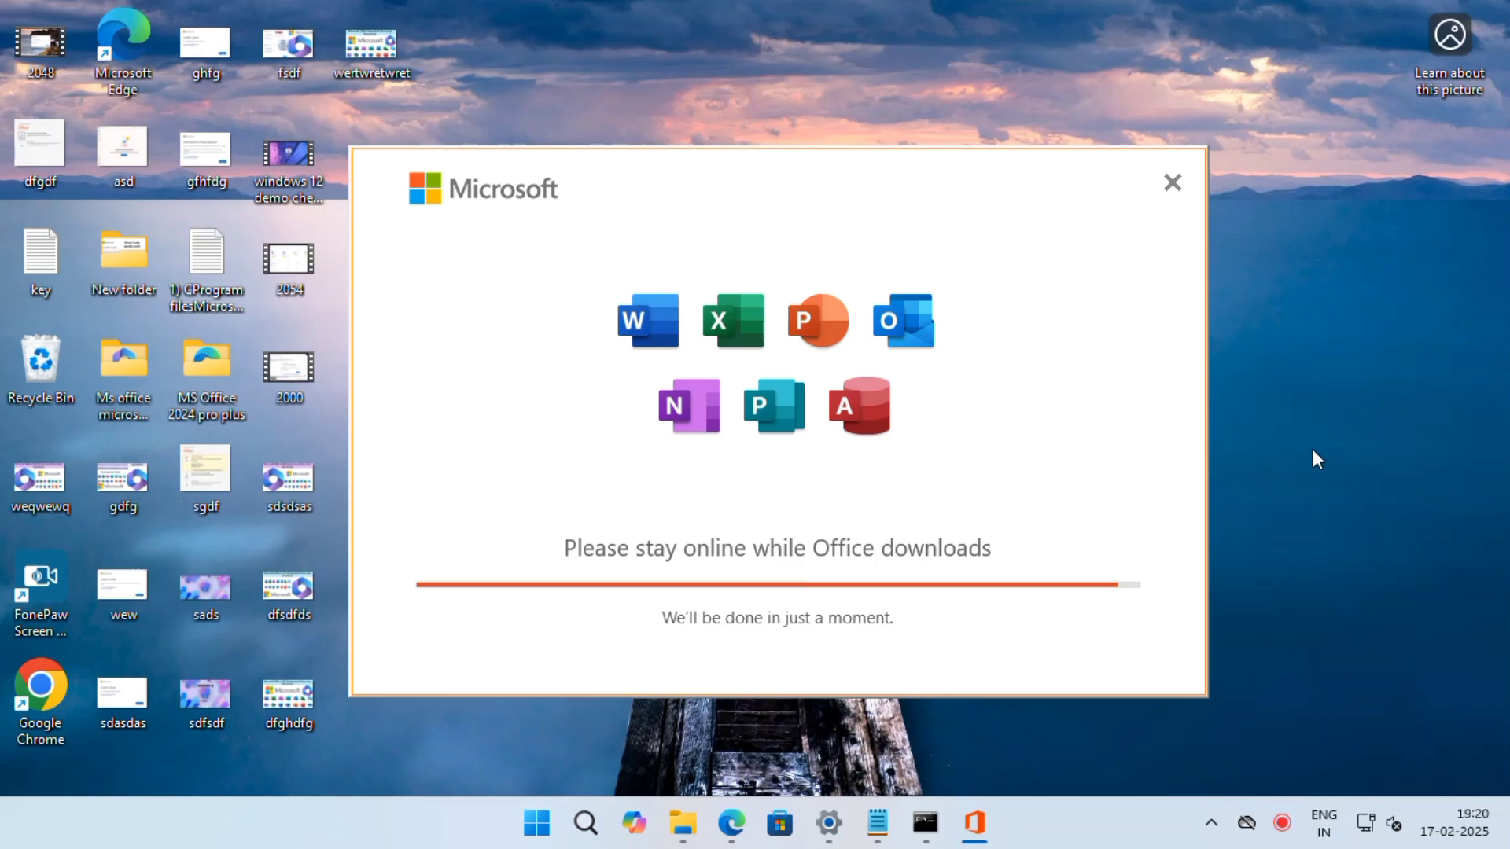
pyautogui.click(1171, 181)
pyautogui.write('excel')
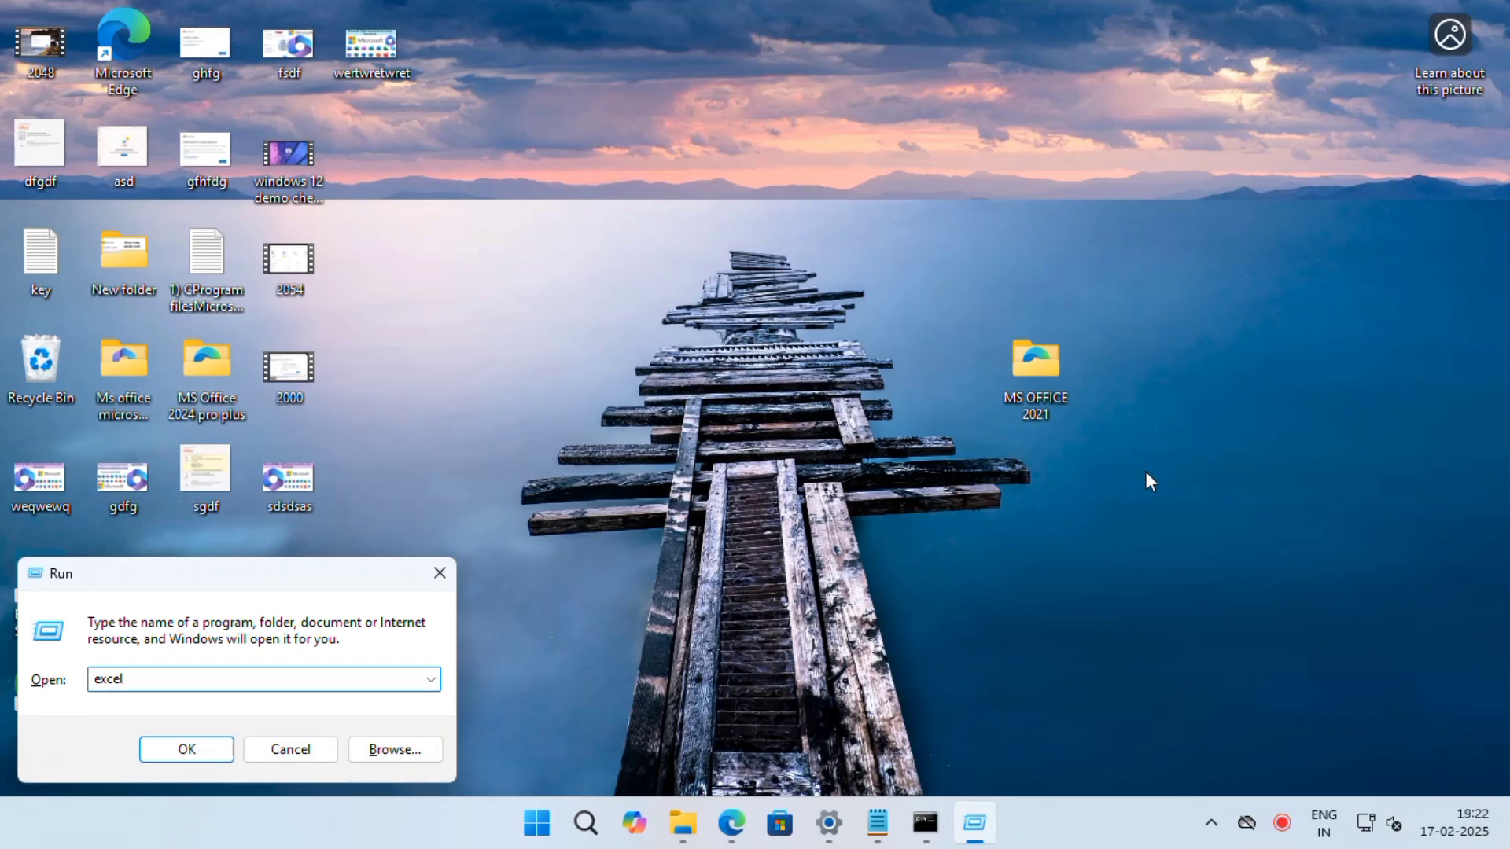
# - Launch Excel, enter the product key, activate, accept the licence, and view the Account page
pyautogui.click(186, 749)
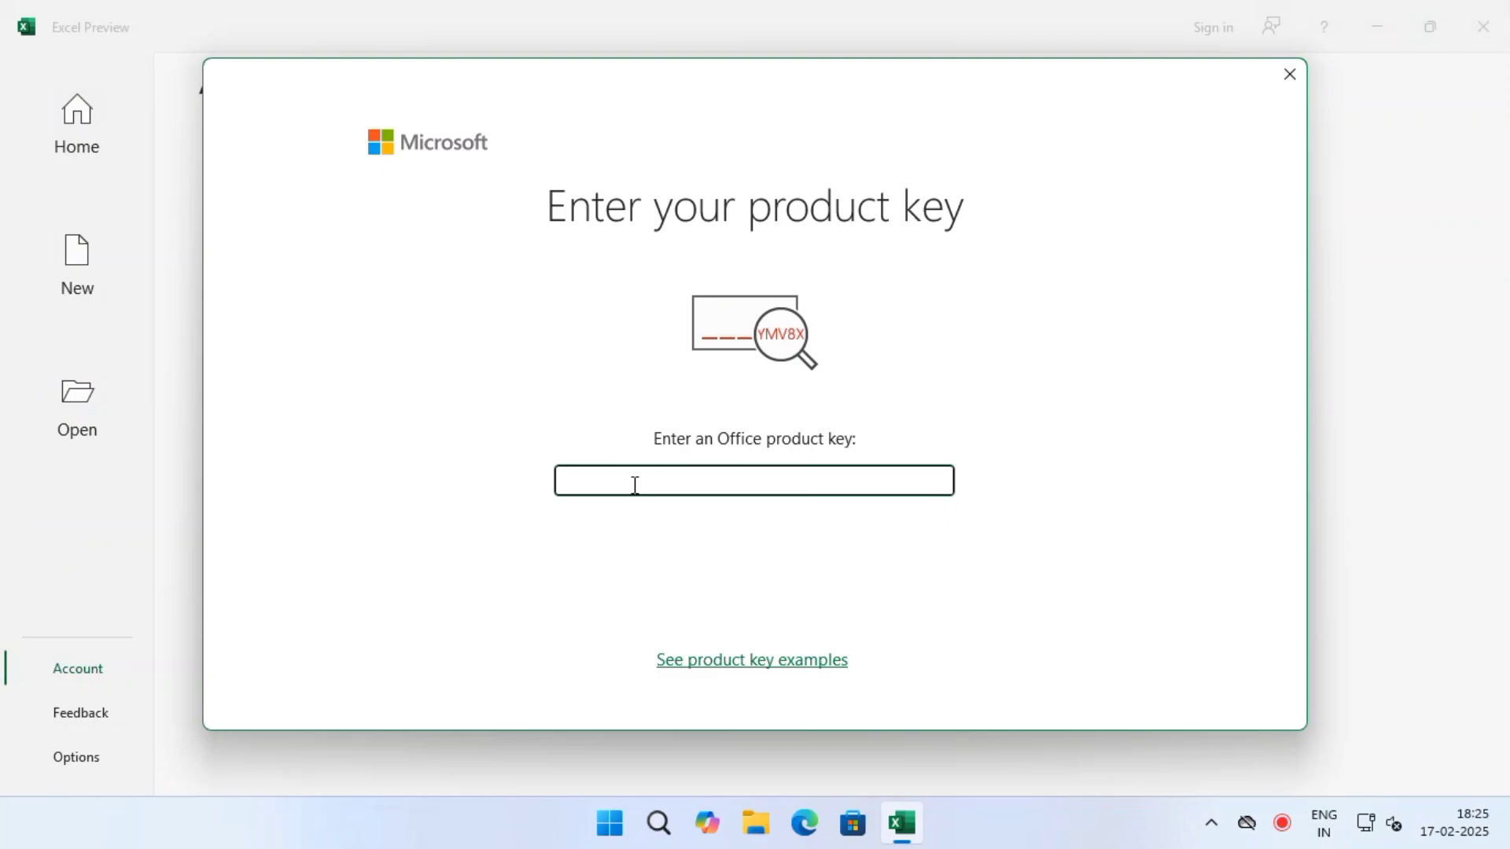
pyautogui.write('F')
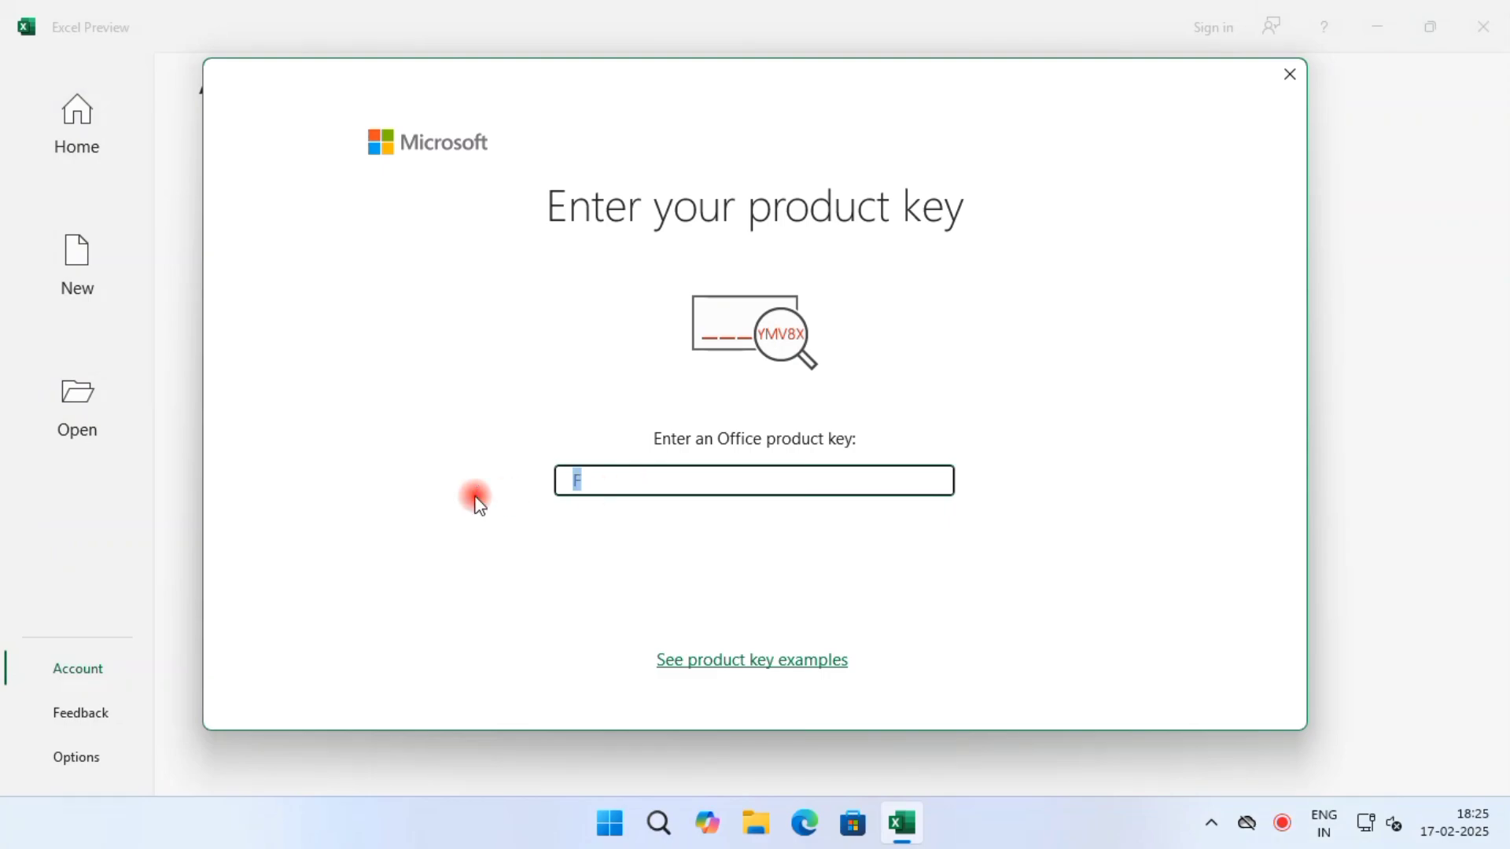
pyautogui.press('Backspace')
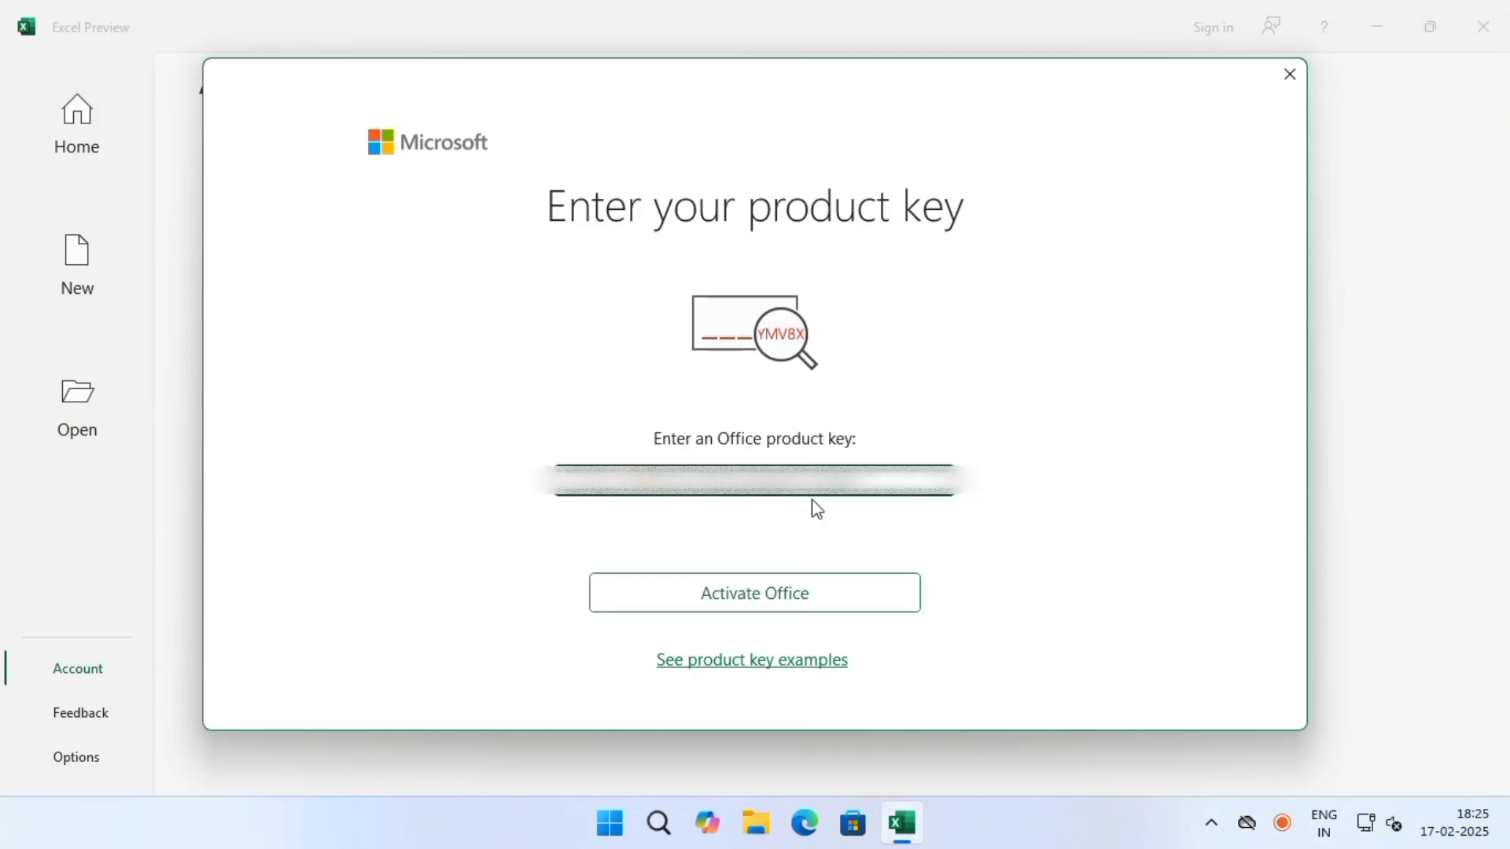
pyautogui.click(1288, 74)
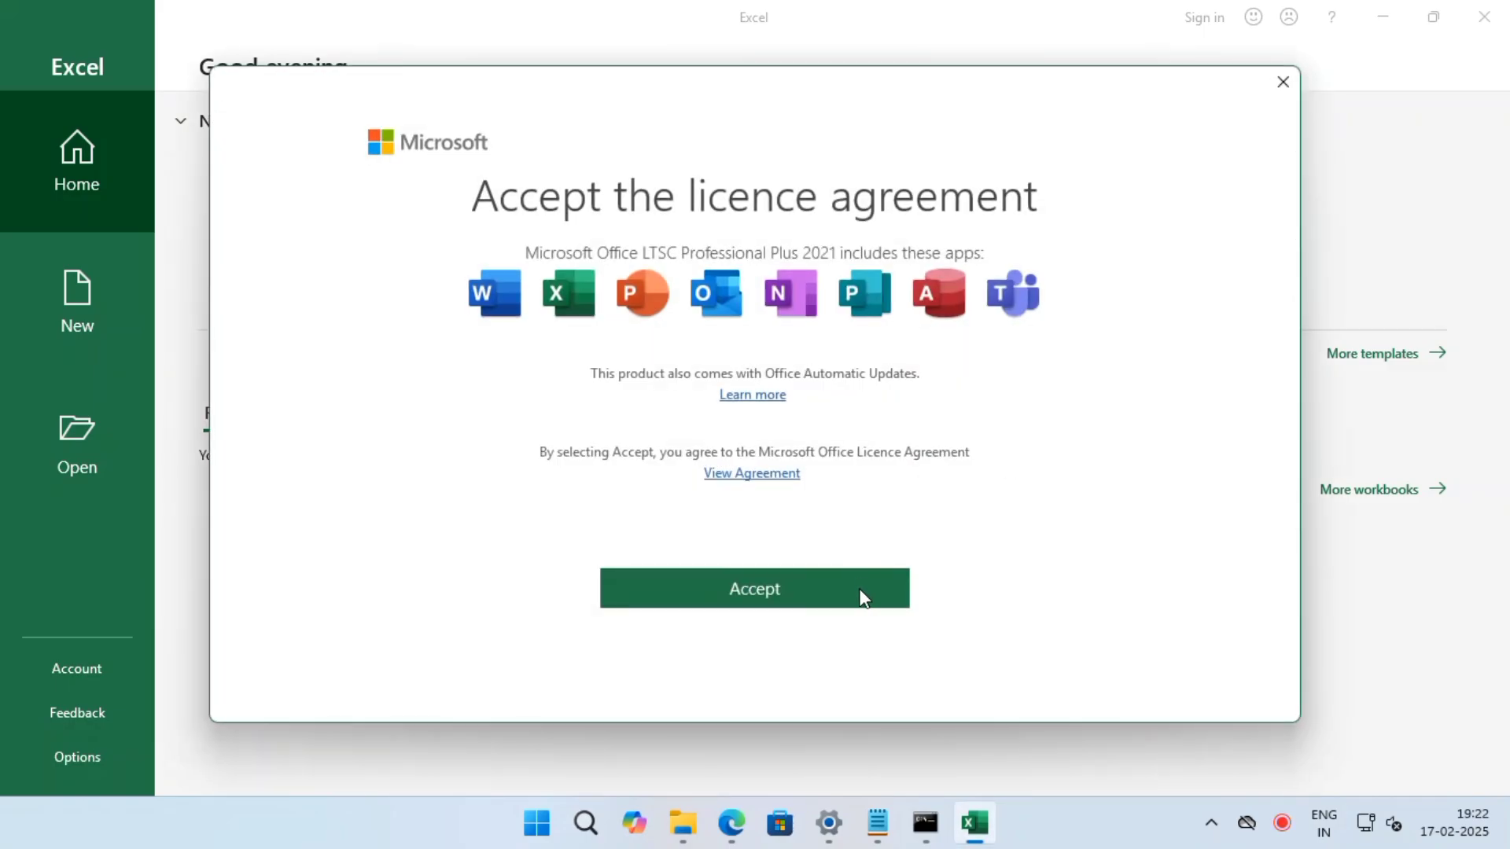
pyautogui.click(754, 589)
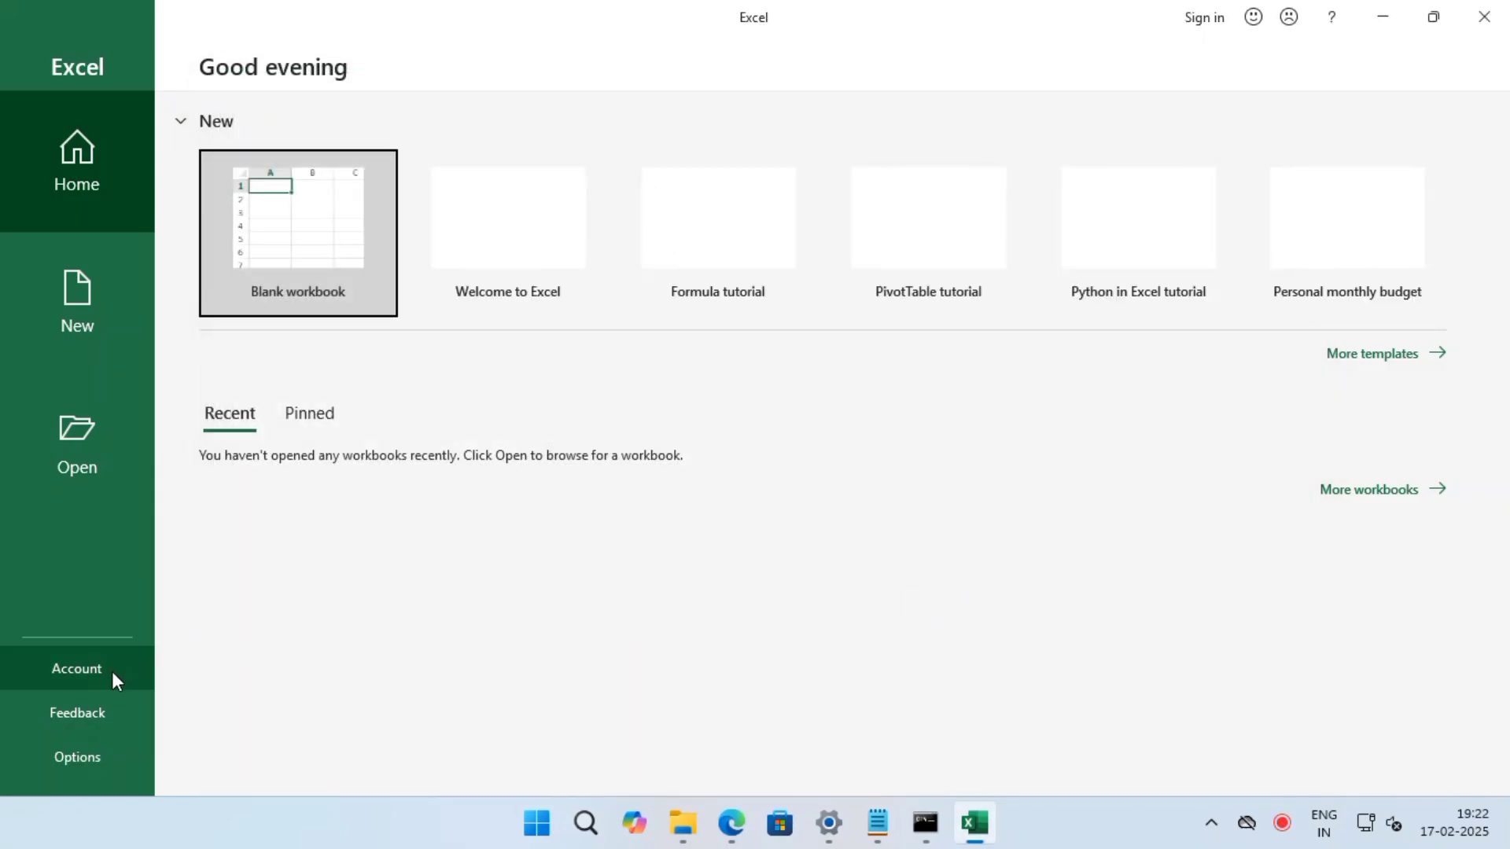
pyautogui.click(76, 667)
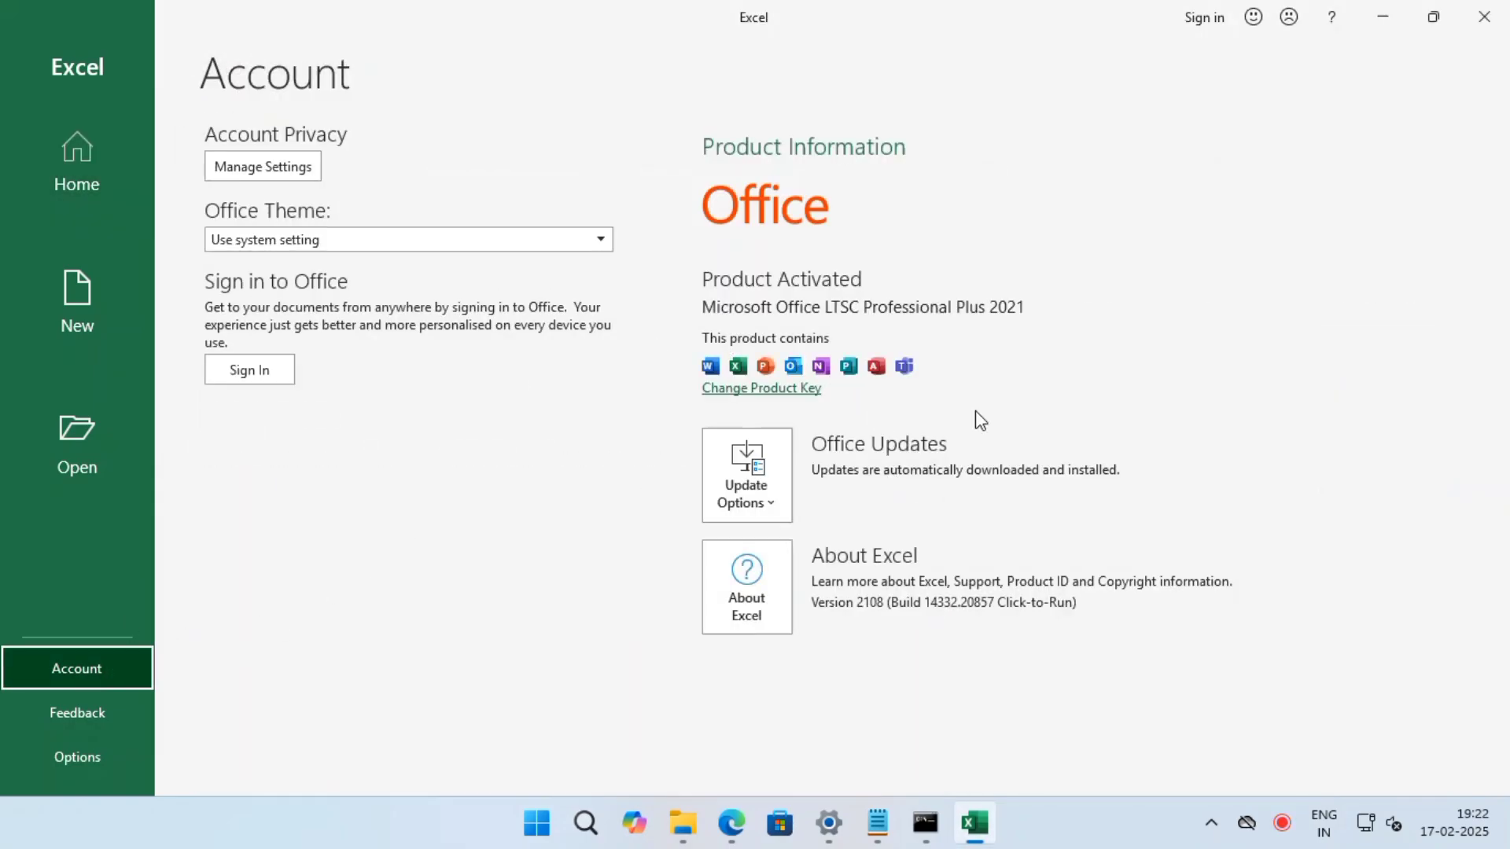
pyautogui.moveTo(980, 357)
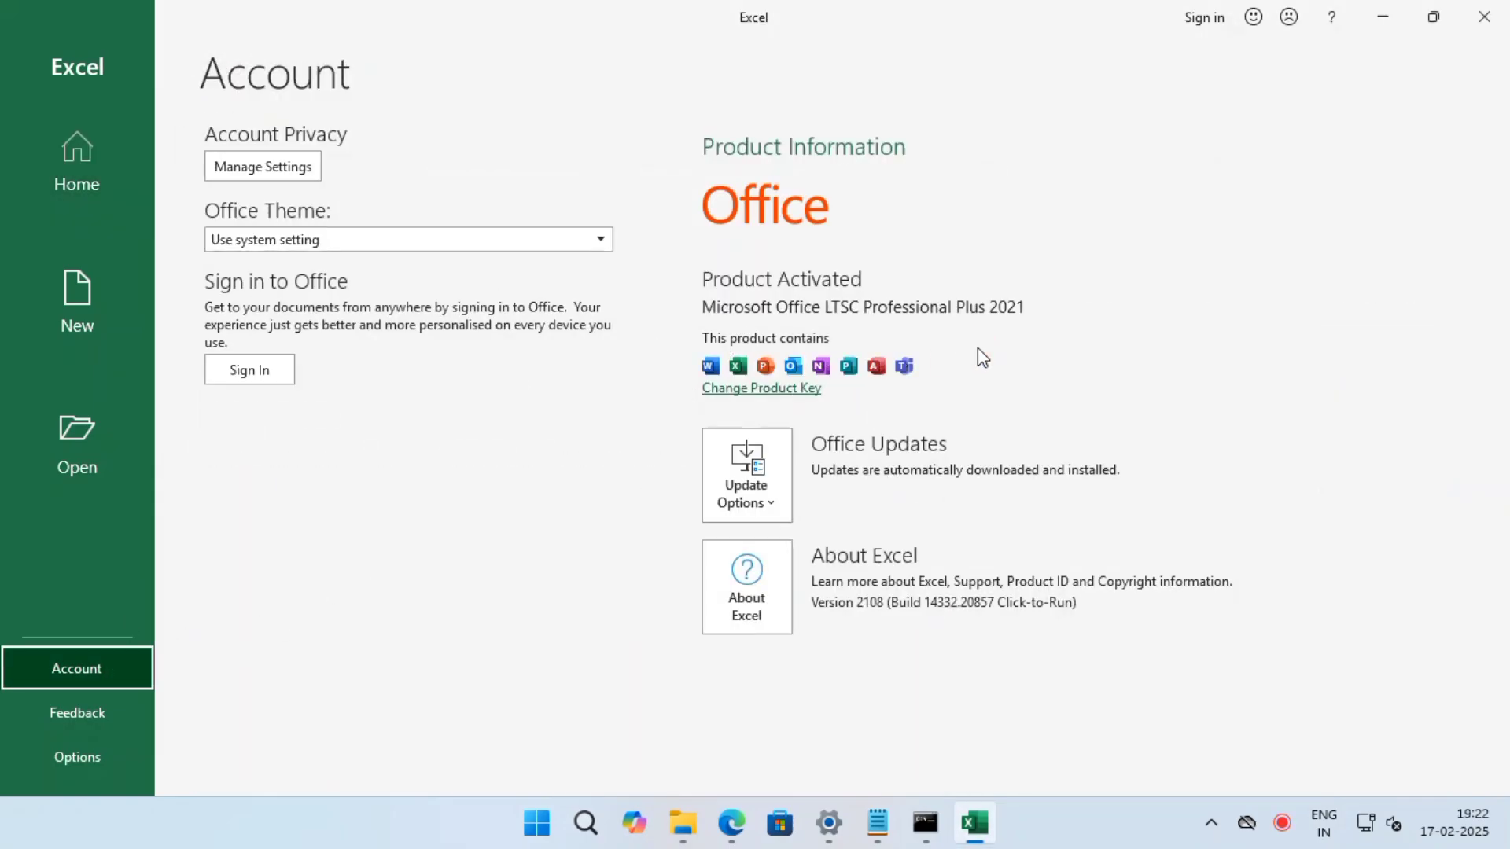